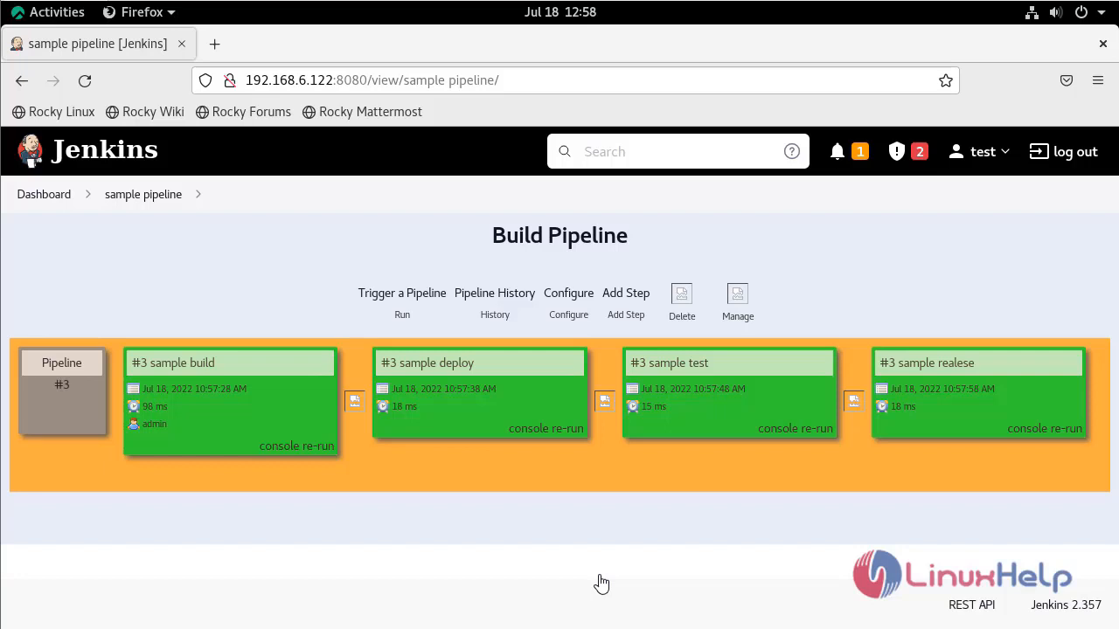
mouse_move(44, 204)
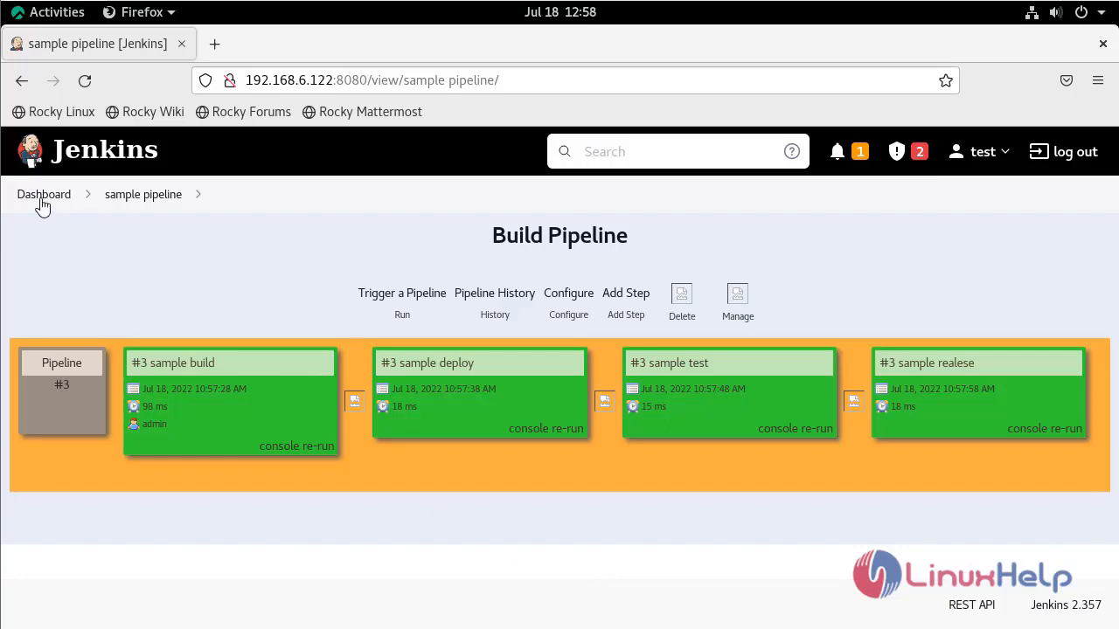
- Return to the Jenkins dashboard and go to Manage Jenkins, down to System Configuration
left_click(44, 194)
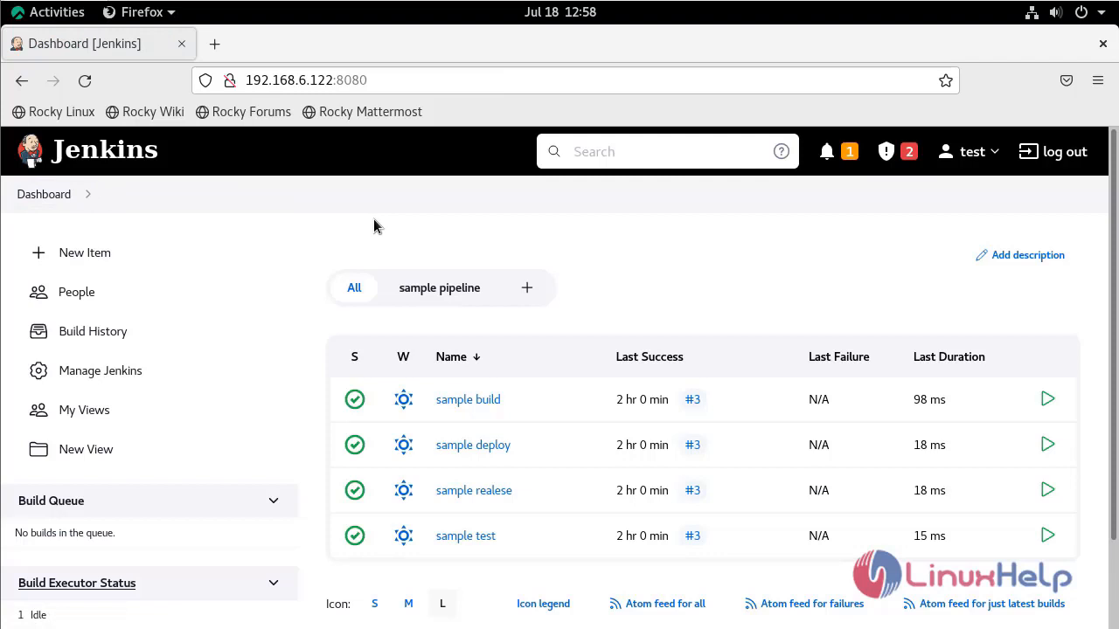
mouse_move(45, 374)
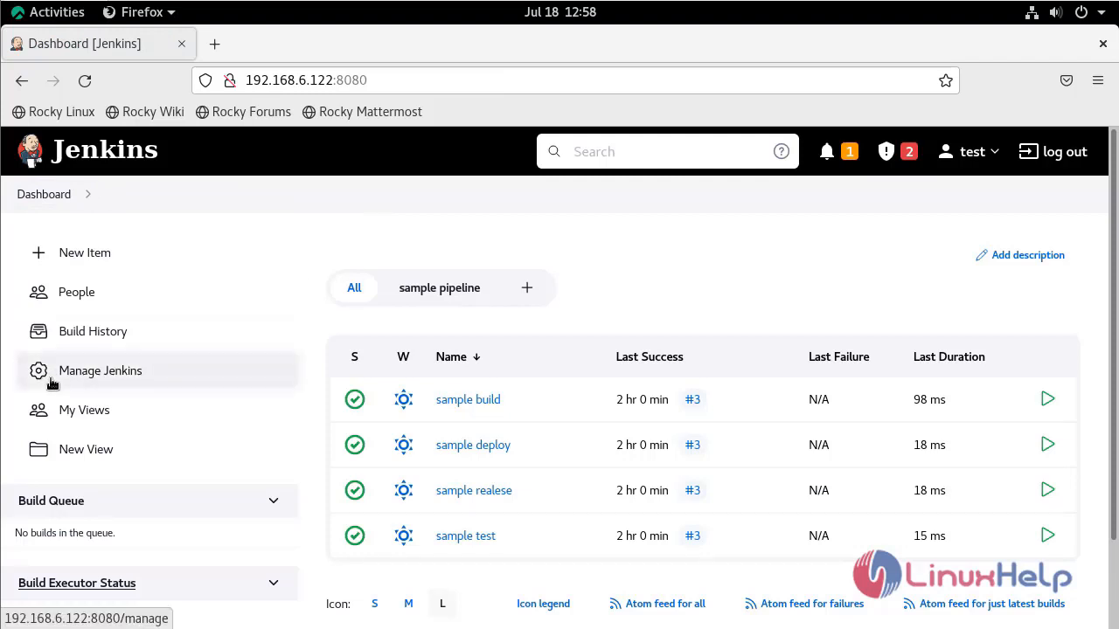
left_click(99, 370)
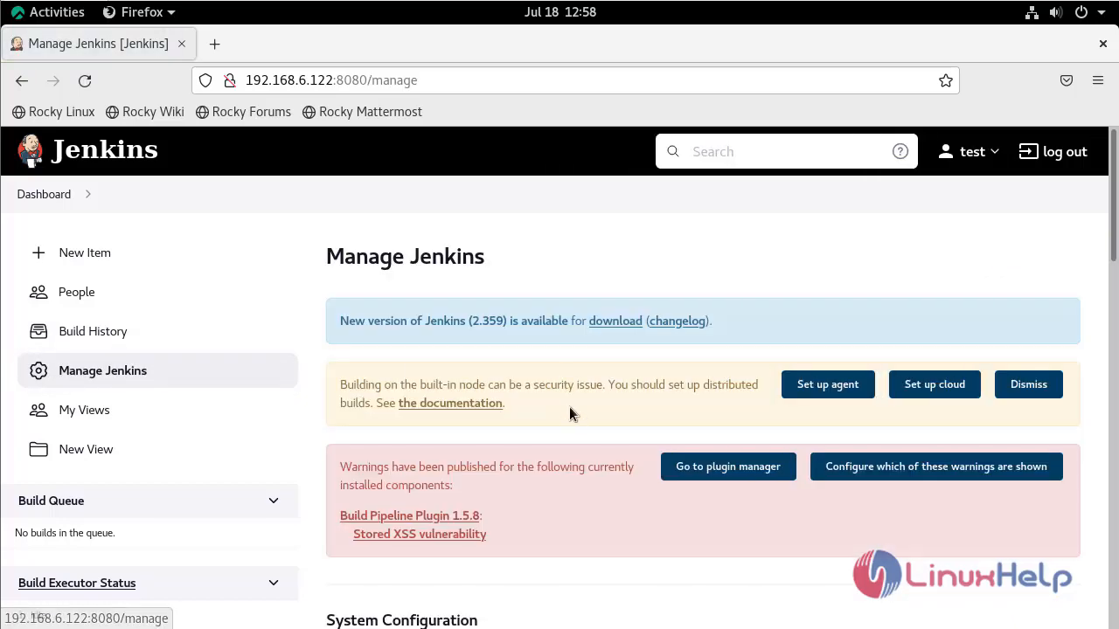
scroll("down", 3)
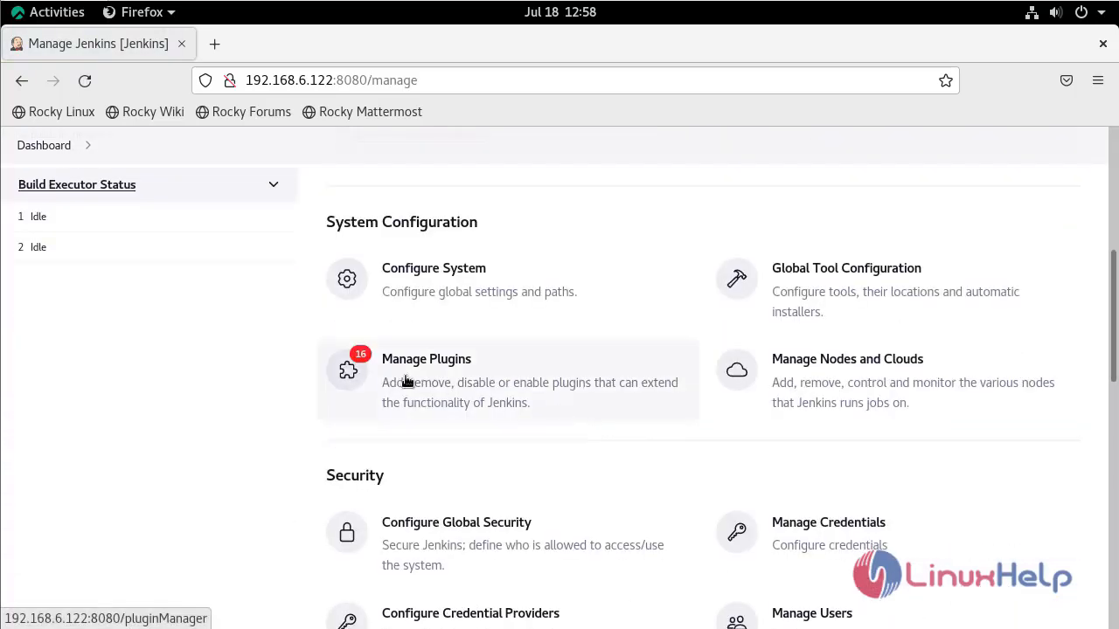
- In Plugin Manager, filter Installed plugins by 'delivery' (none found), then show Available plugins
left_click(427, 361)
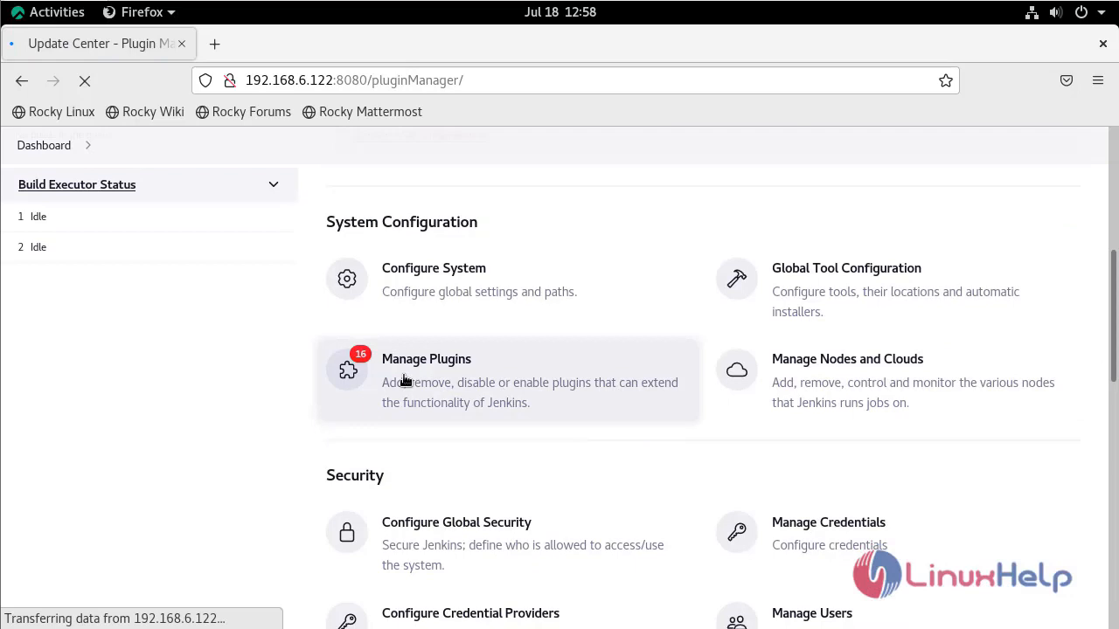
left_click(427, 358)
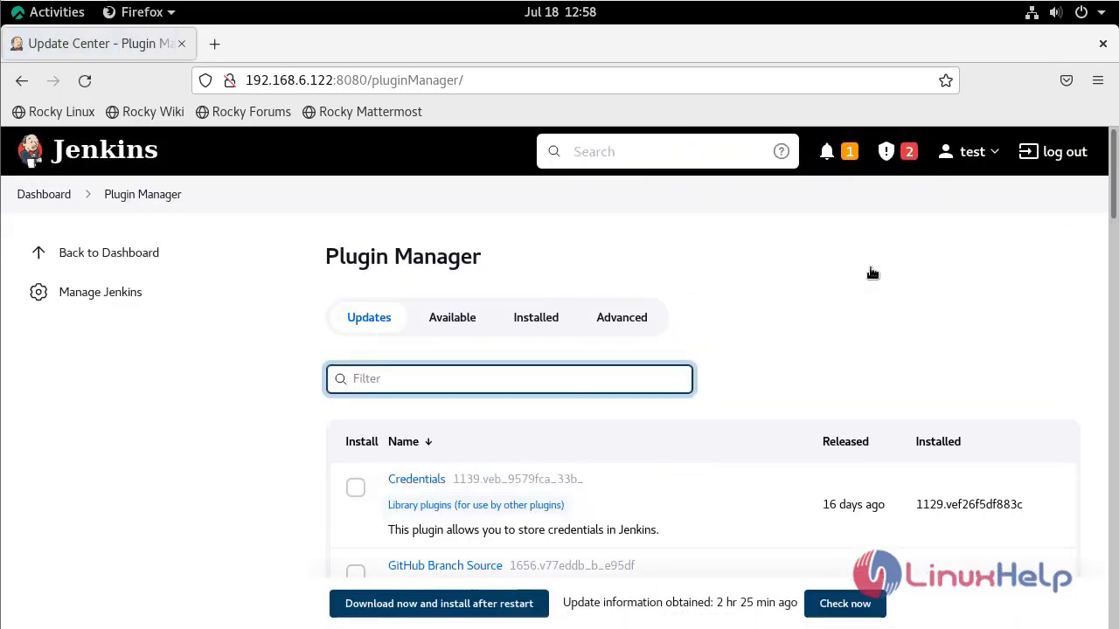
scroll("down", 3)
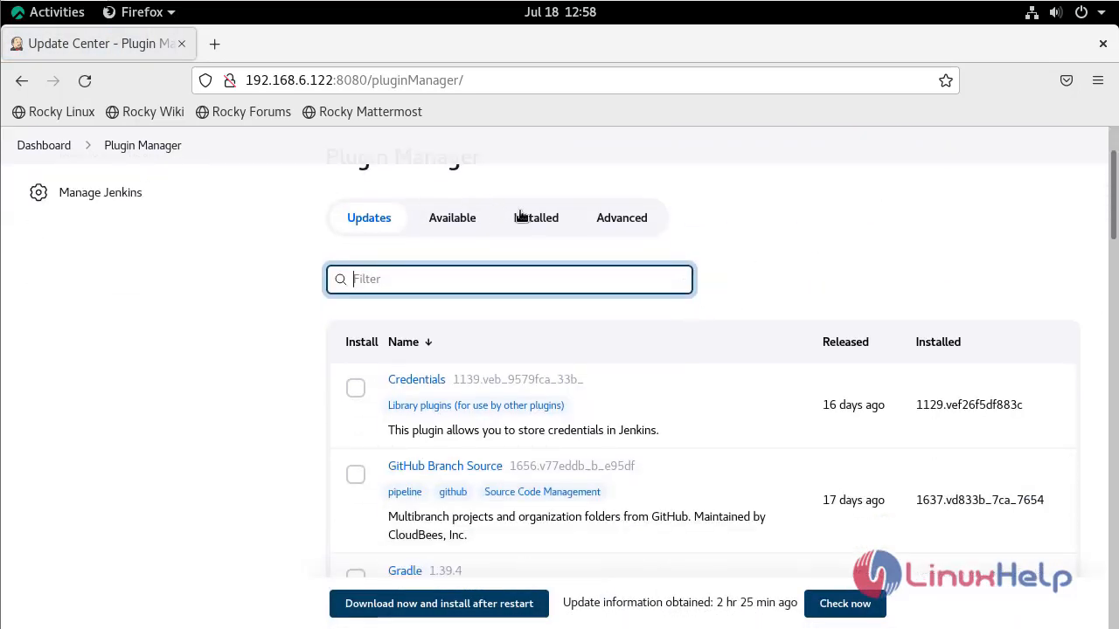
left_click(535, 217)
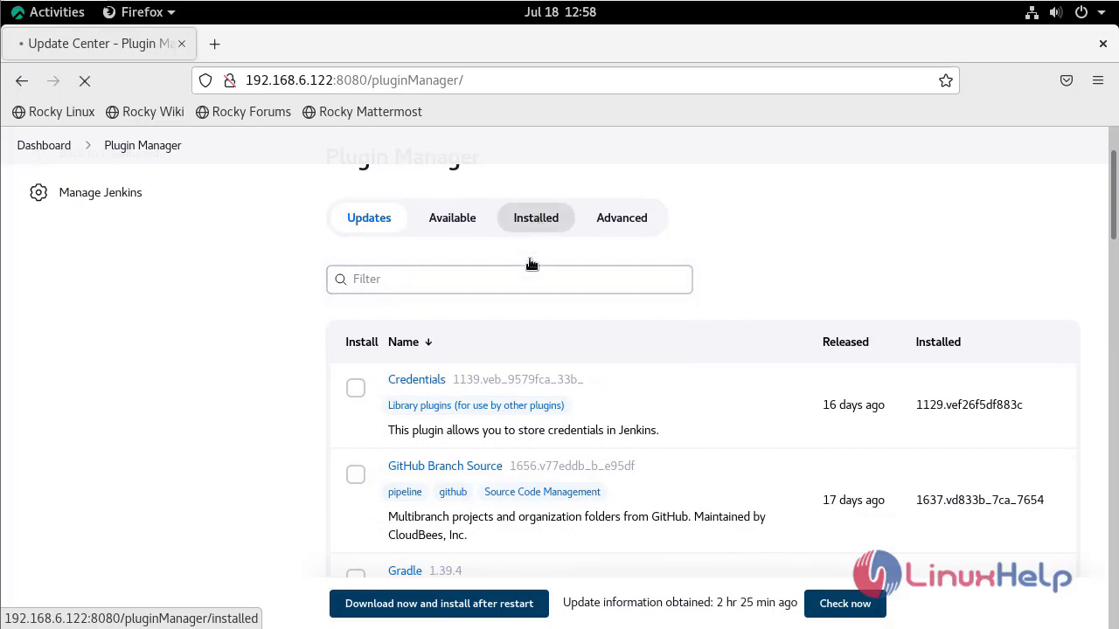
left_click(535, 217)
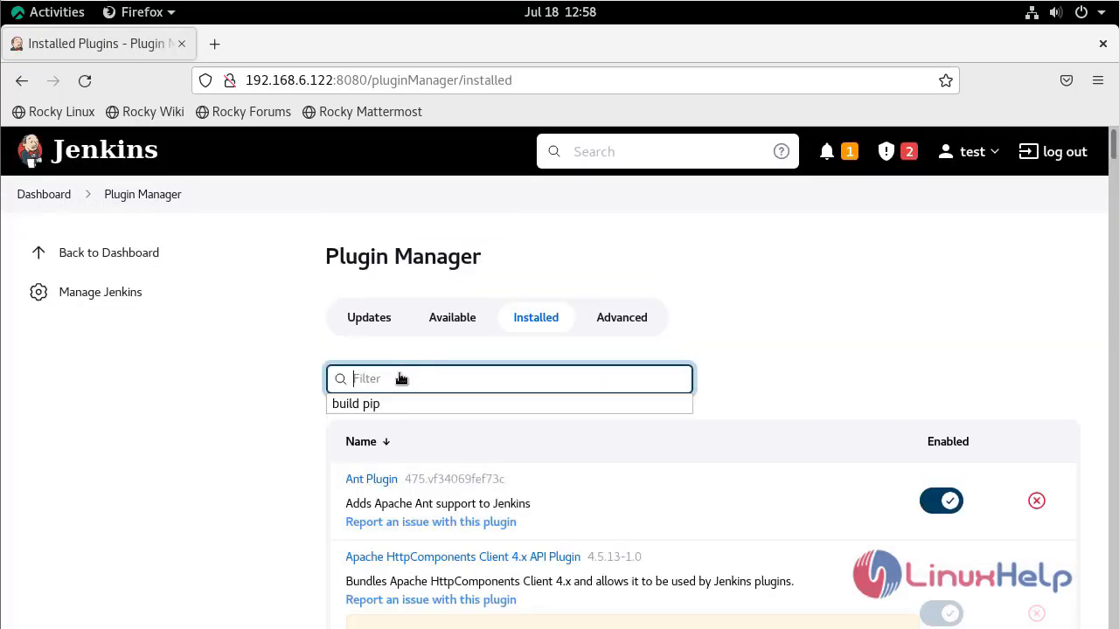
type("delivery")
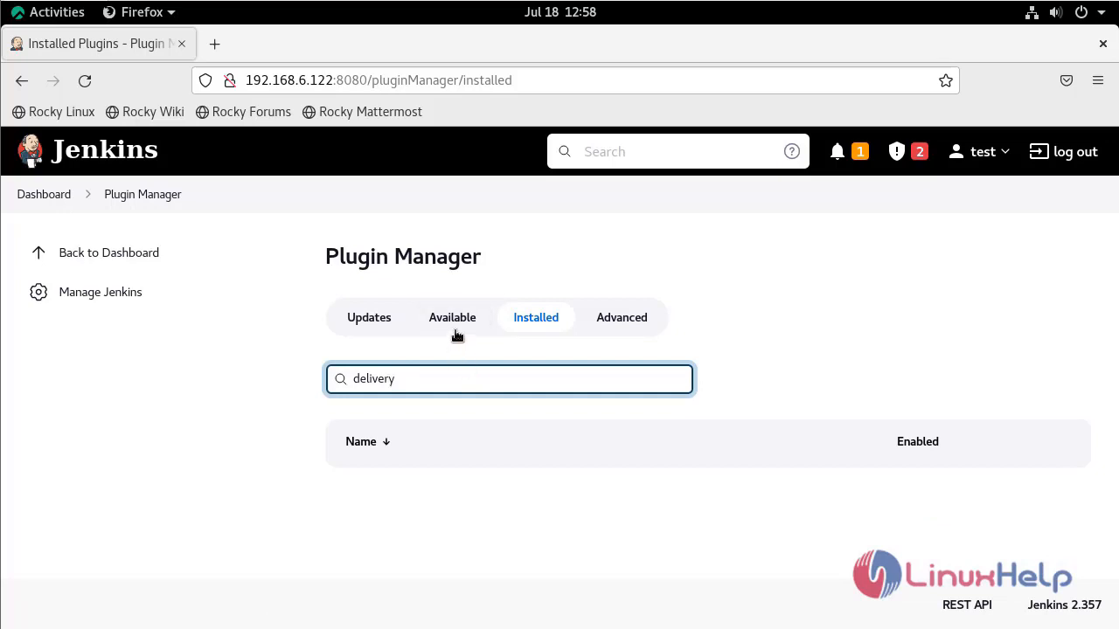
left_click(451, 318)
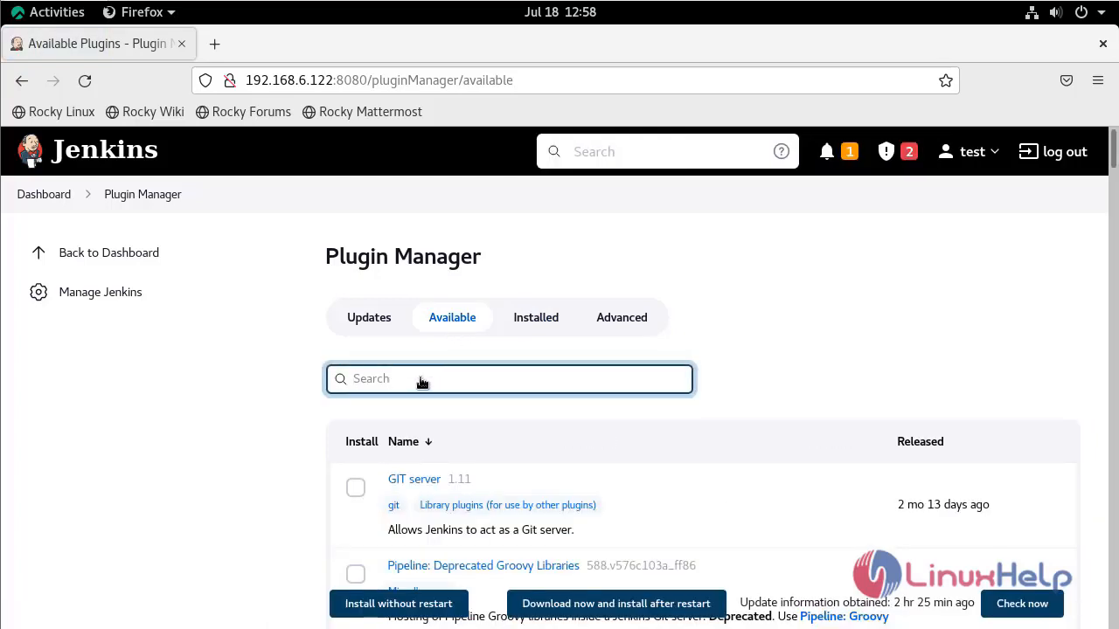
- Find Delivery Pipeline among available plugins, mark it, and download to install after restart
type("delivery")
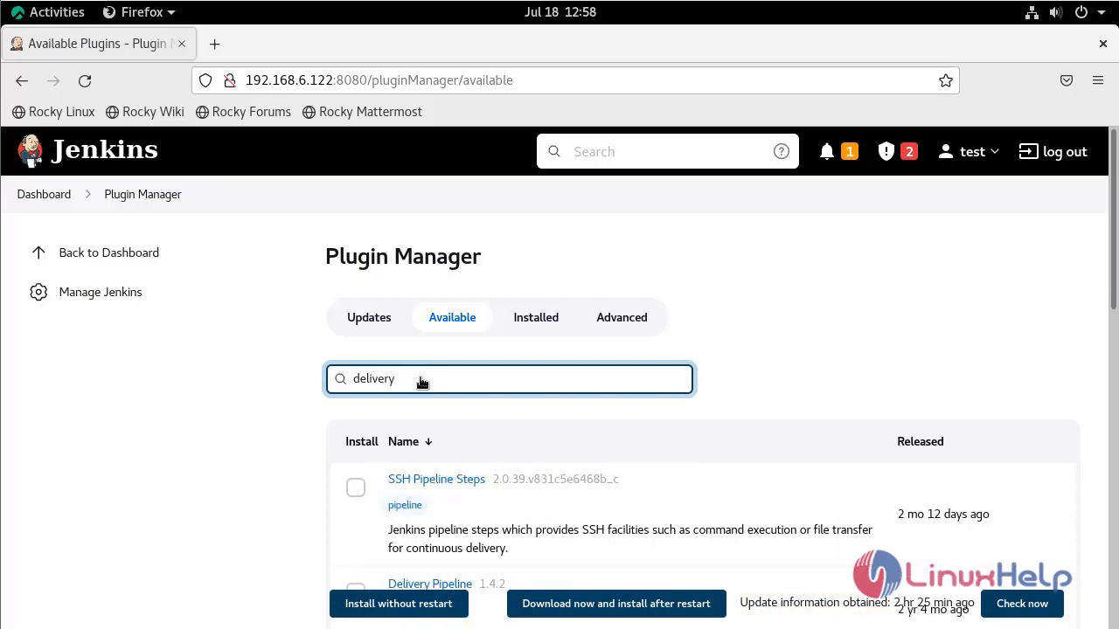
scroll("down", 3)
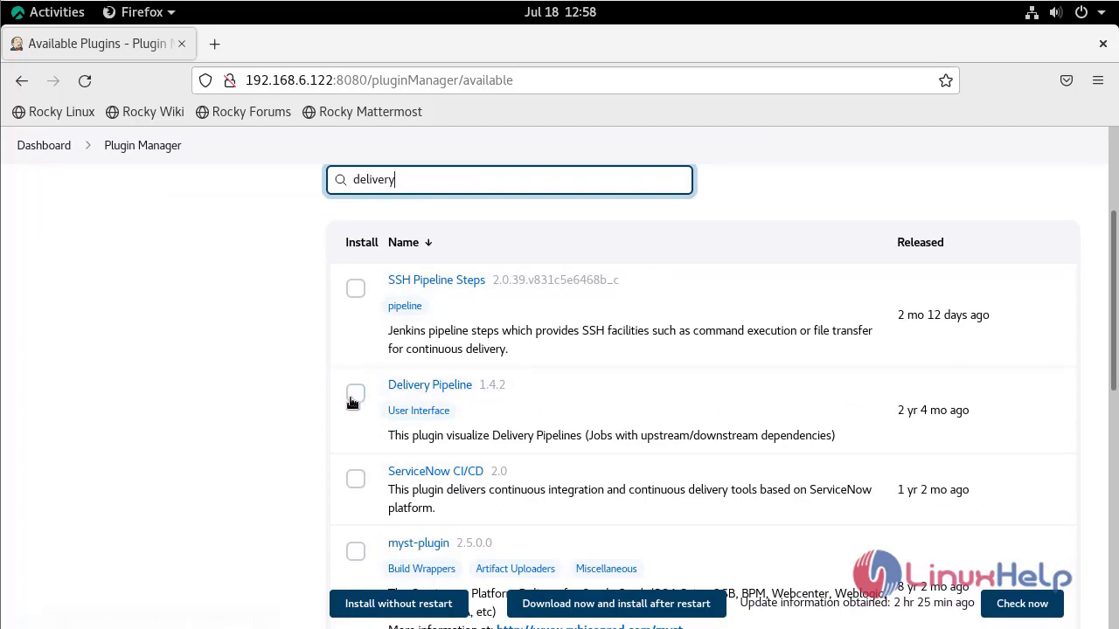
left_click(355, 394)
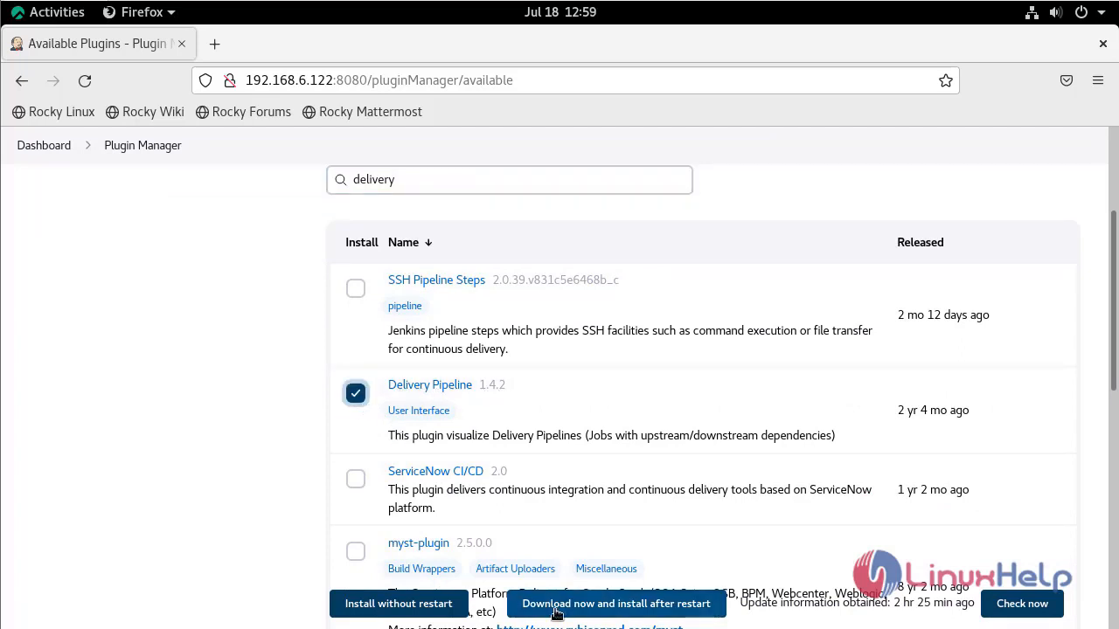
mouse_move(633, 612)
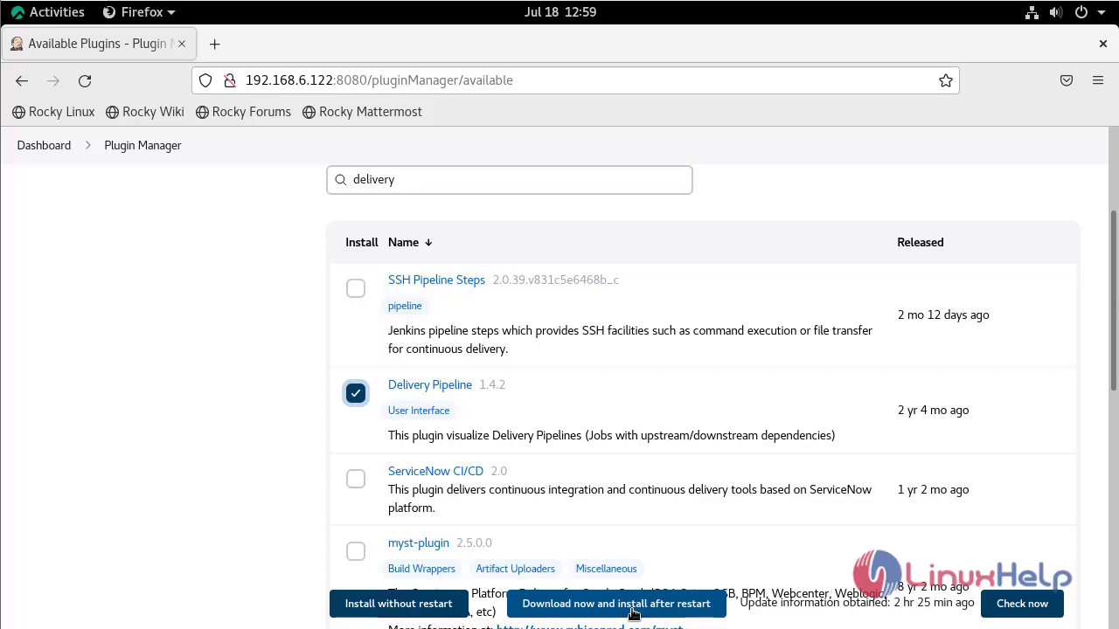
left_click(616, 603)
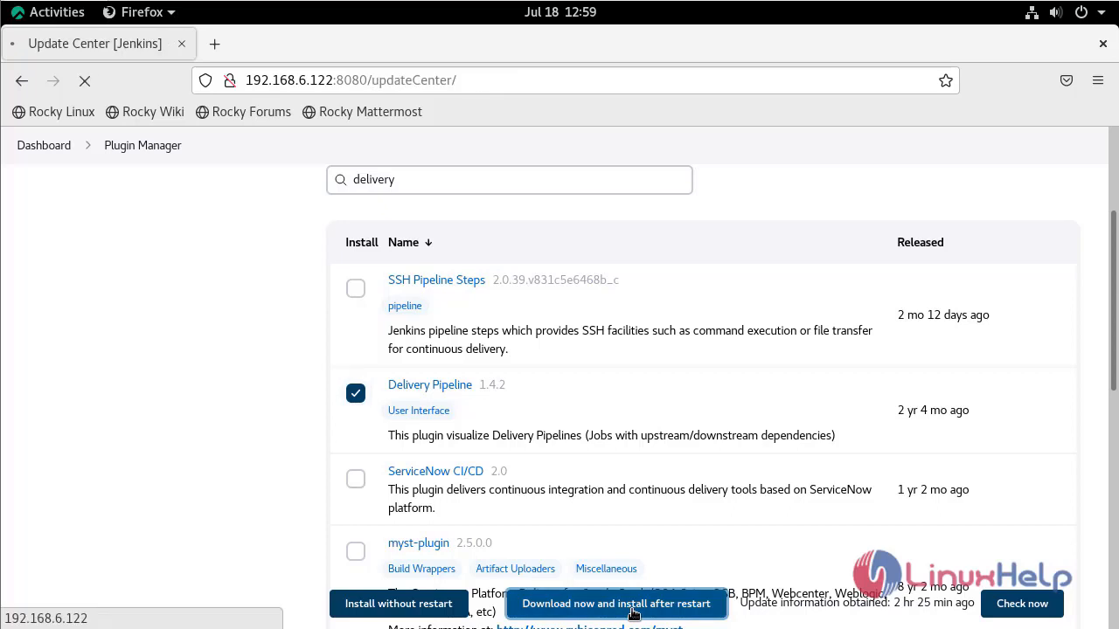
- Enable 'Restart Jenkins when installation is complete and no jobs are running'
left_click(617, 605)
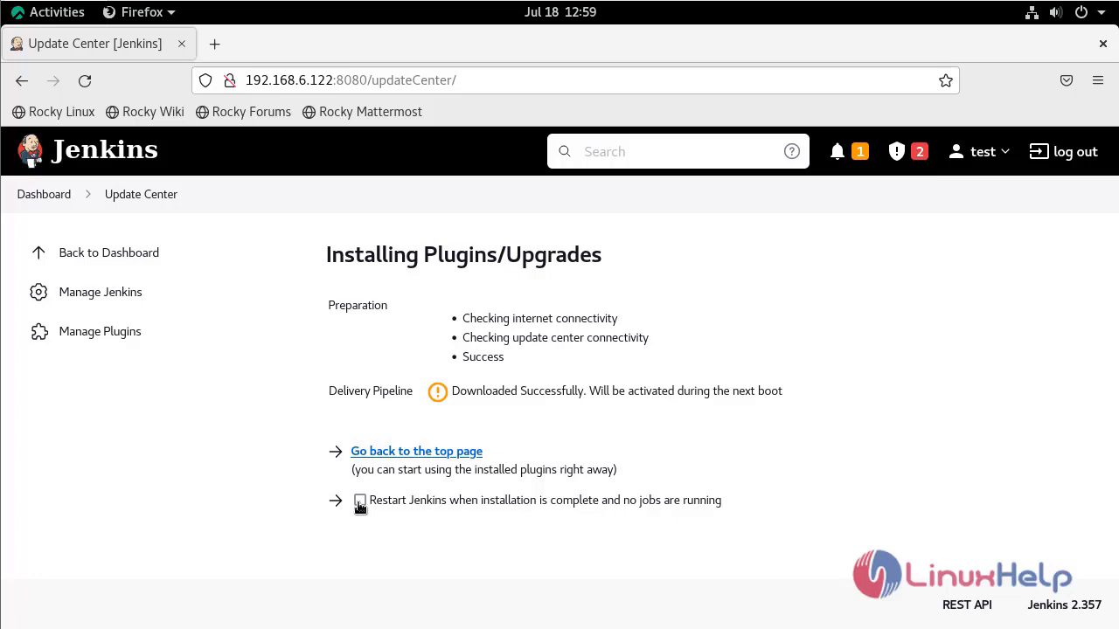
mouse_move(615, 511)
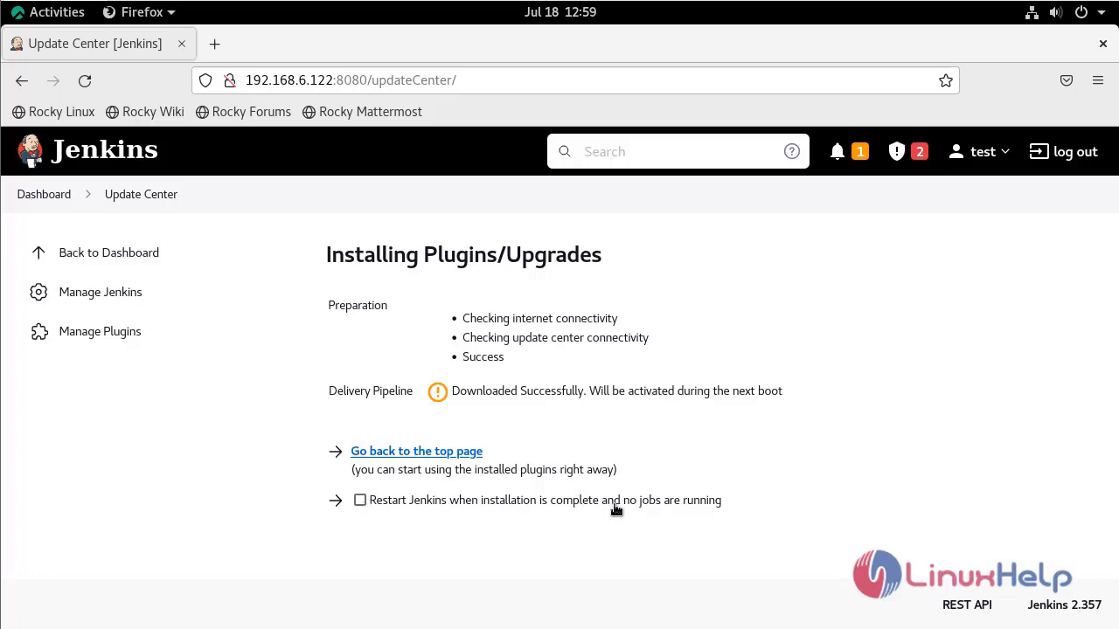
left_click(360, 500)
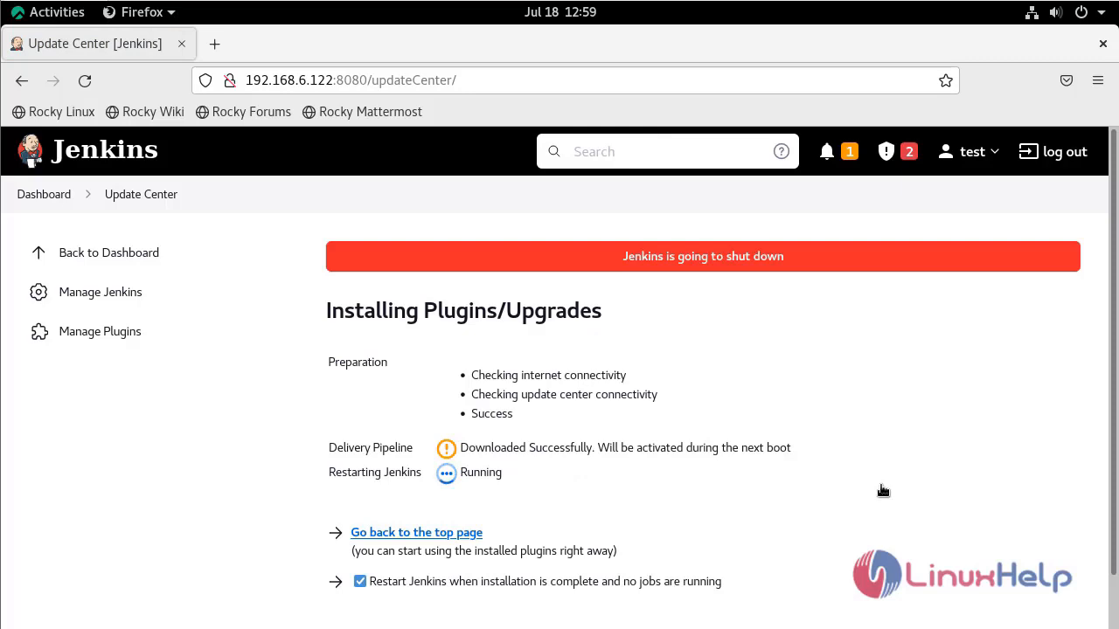
mouse_move(783, 503)
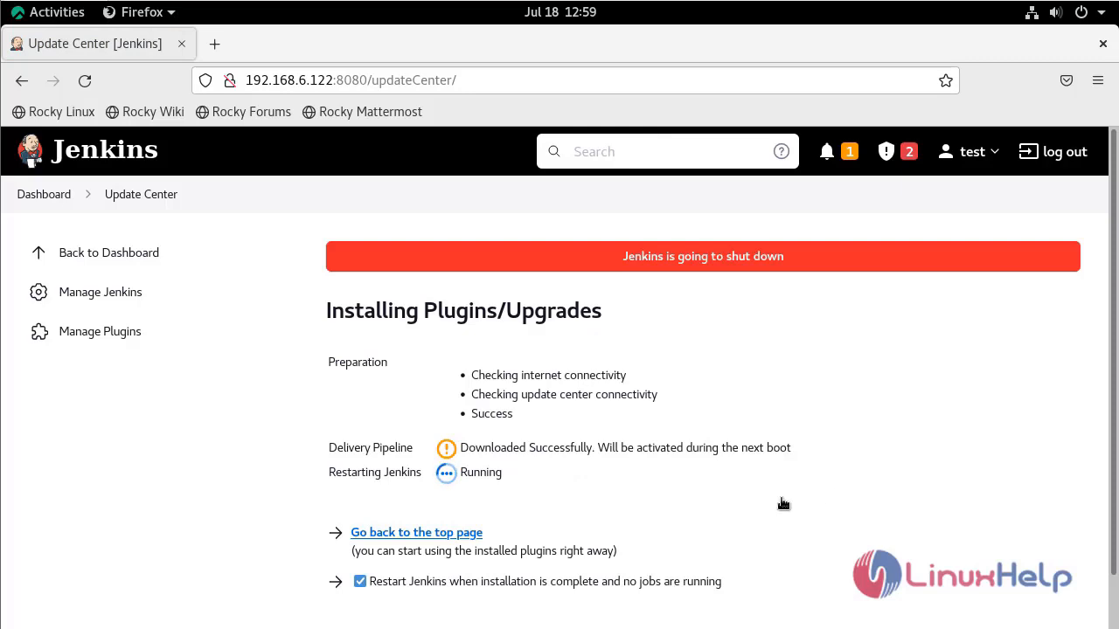
mouse_move(437, 479)
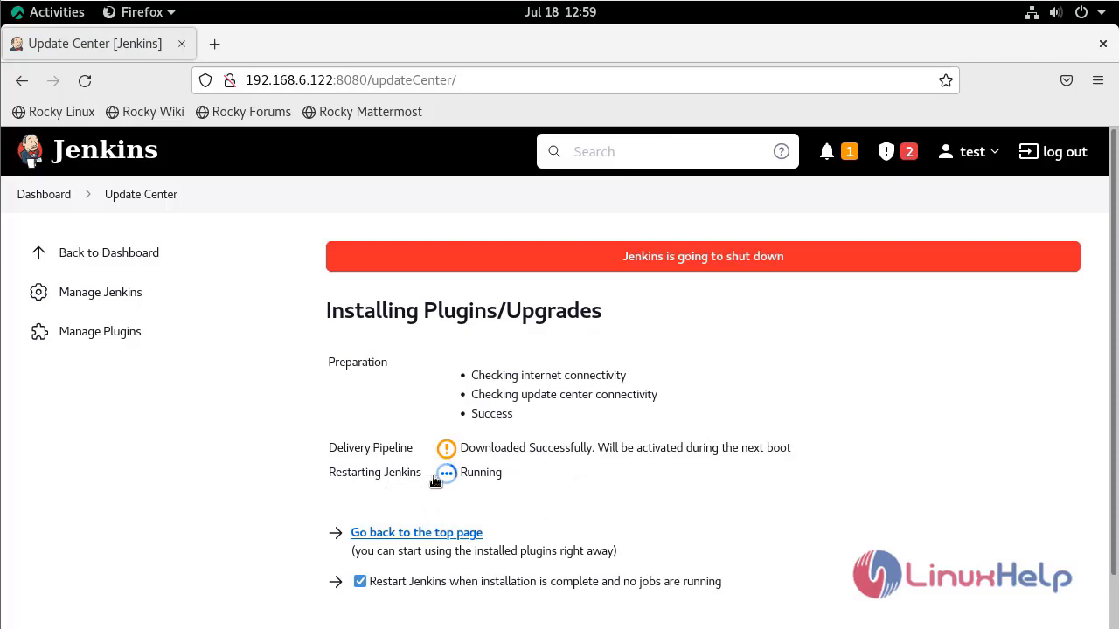
mouse_move(630, 511)
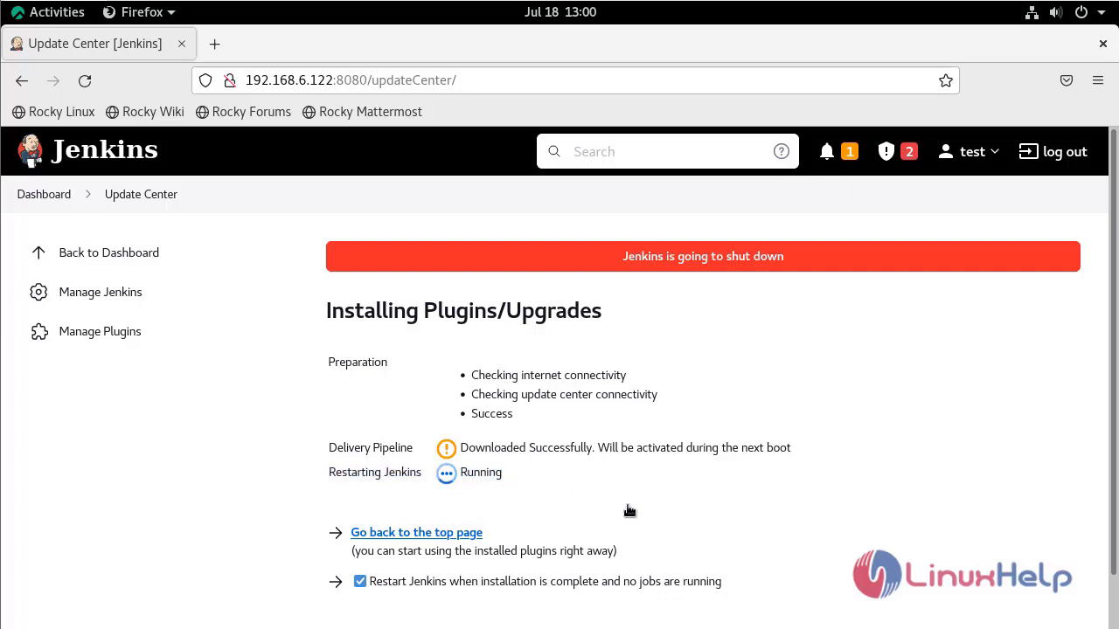
mouse_move(653, 514)
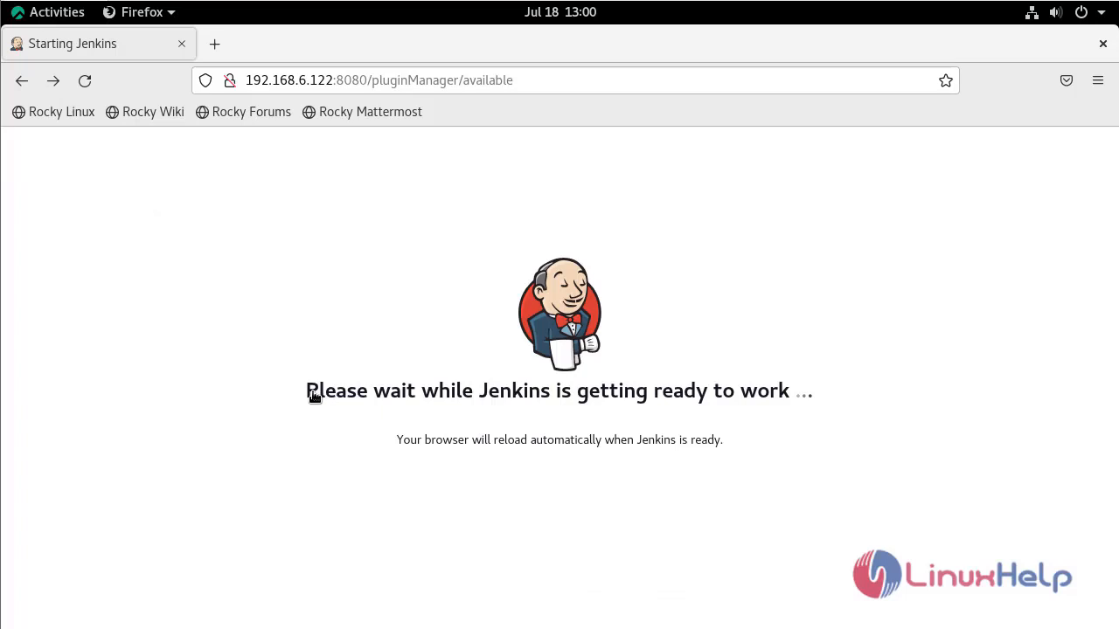
left_click_drag(308, 391, 419, 392)
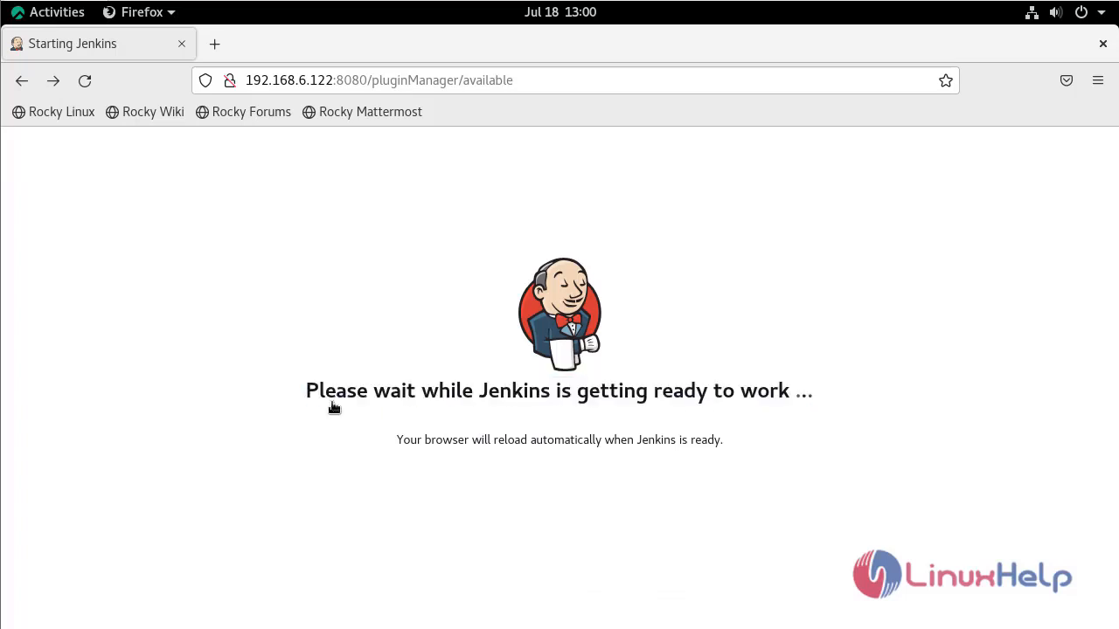
left_click_drag(306, 392, 828, 392)
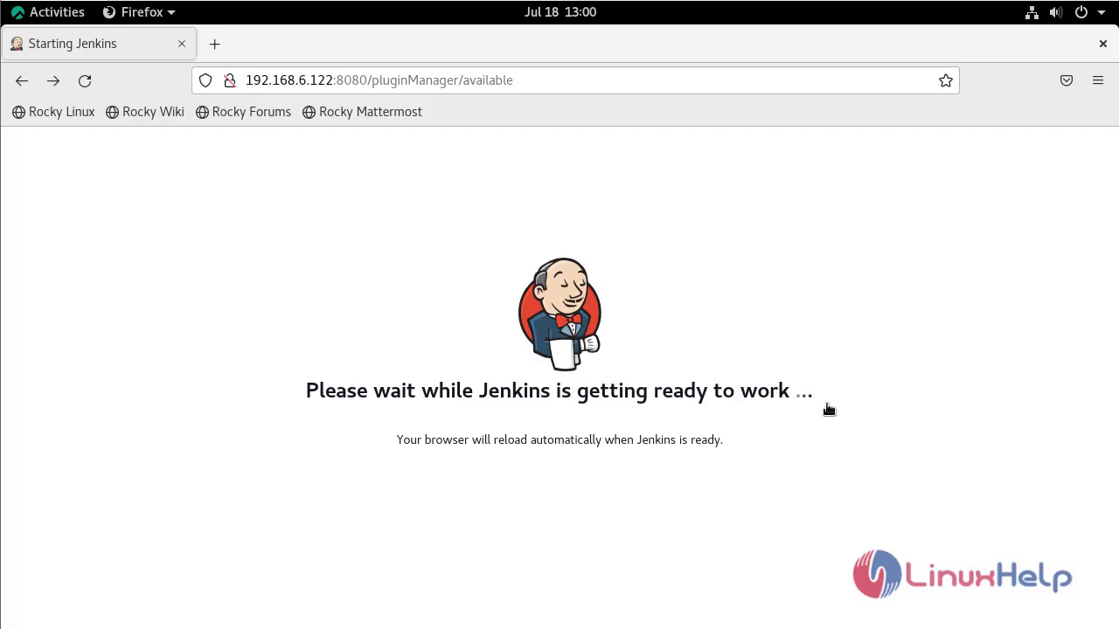
mouse_move(795, 519)
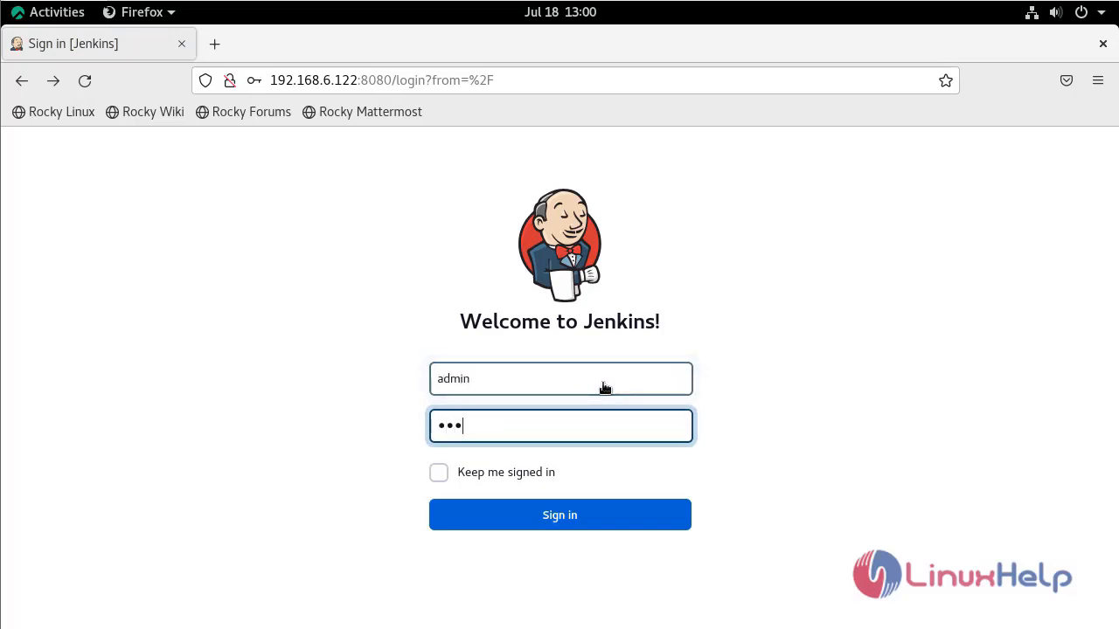
- Dismiss Firefox's save-login prompt and sign in to Jenkins with the saved credentials
left_click(559, 514)
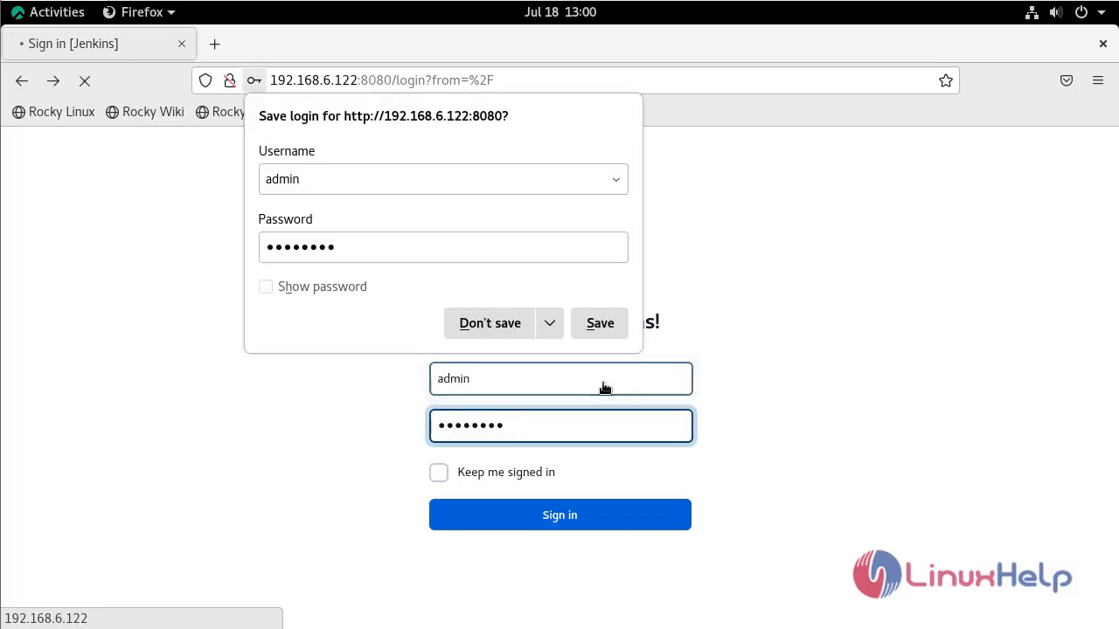
left_click(559, 514)
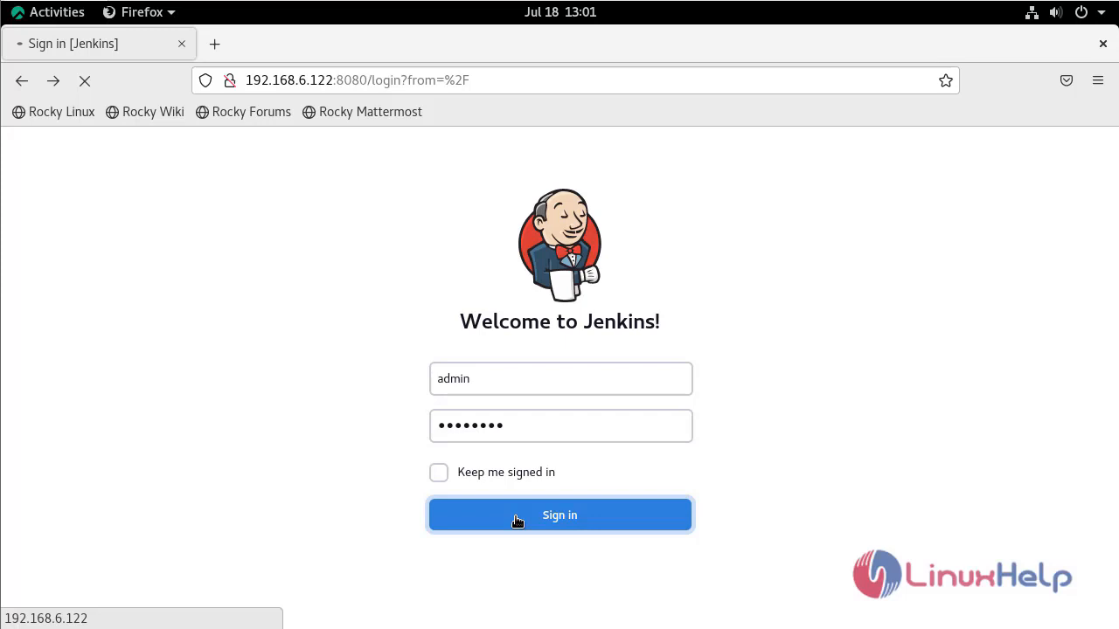
left_click(559, 514)
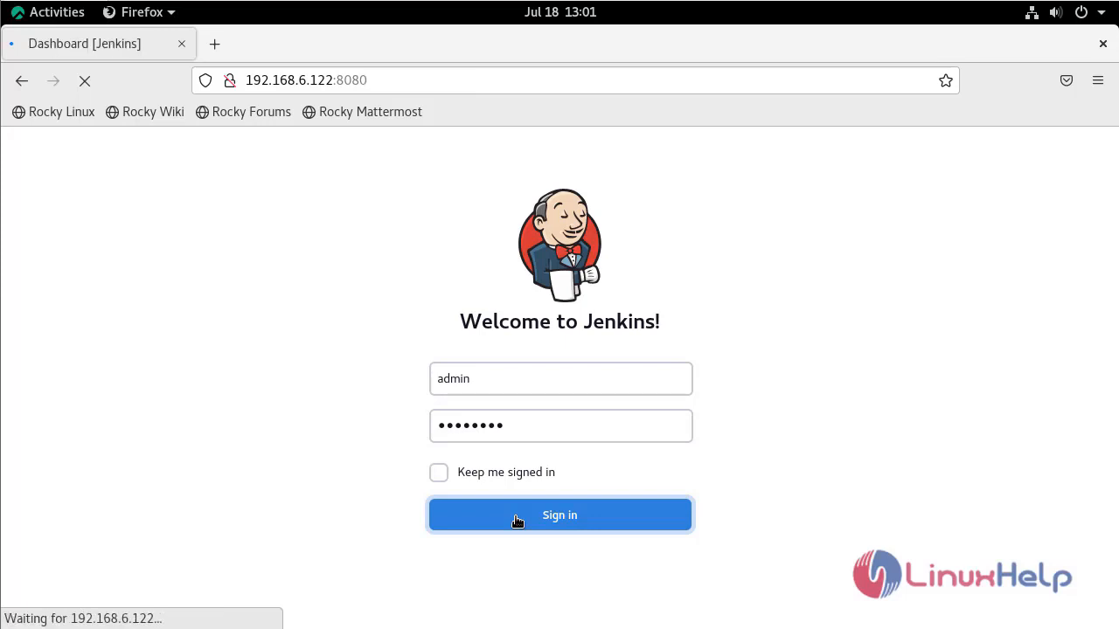
left_click(559, 514)
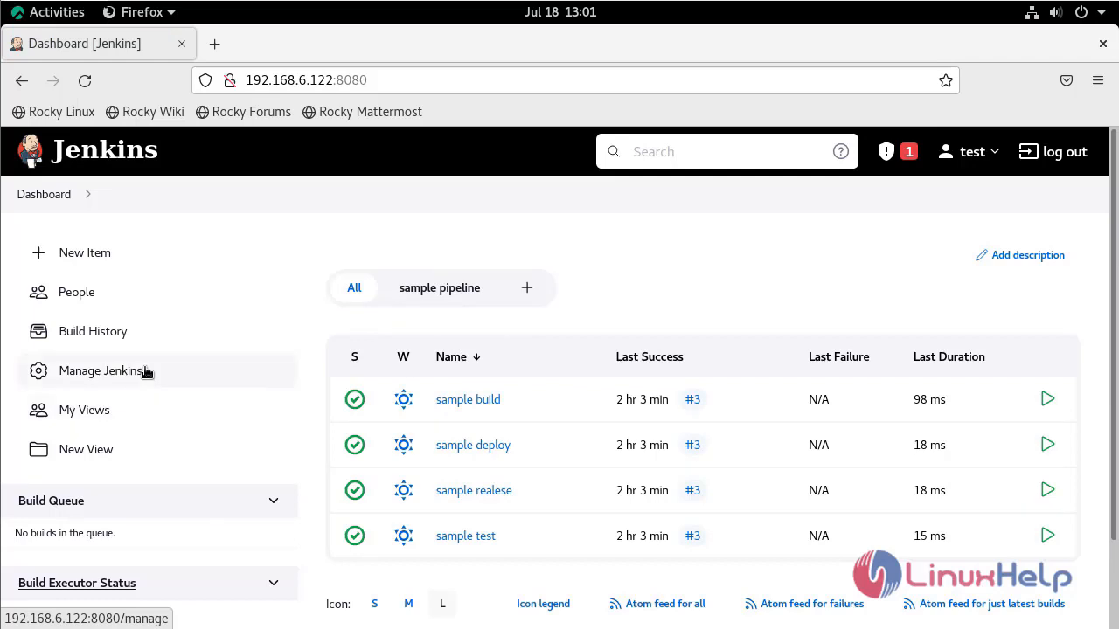
left_click(99, 370)
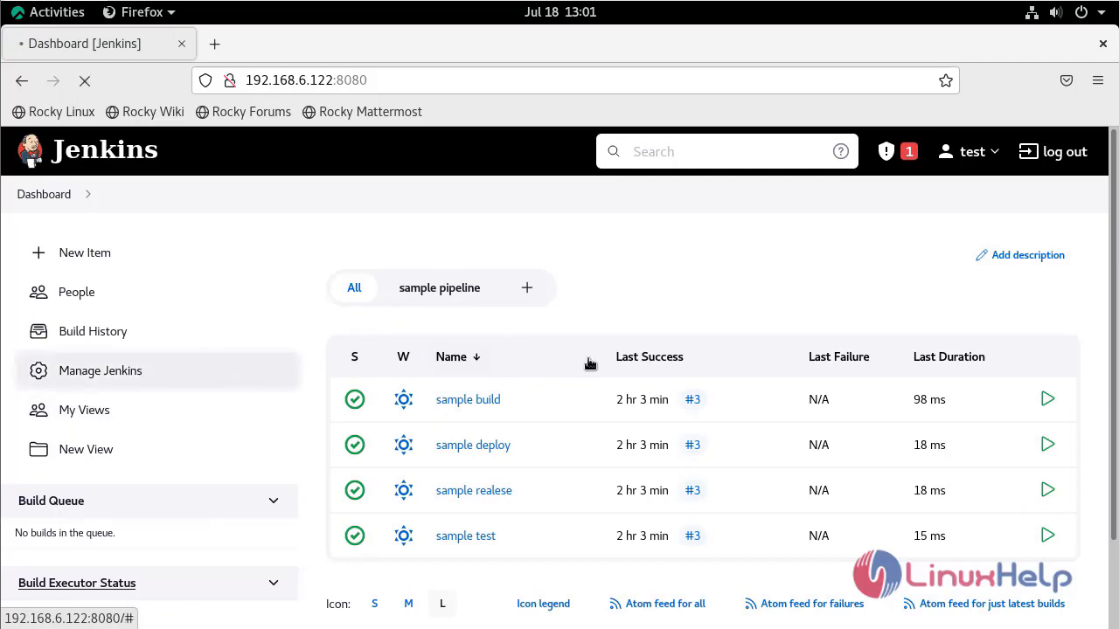
left_click(99, 371)
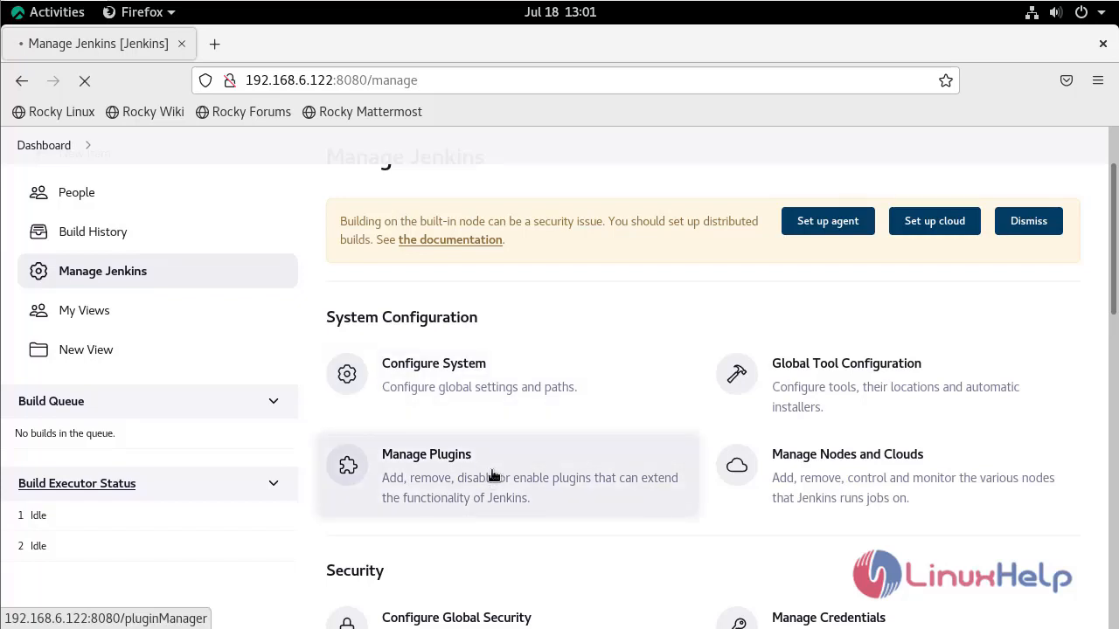
left_click(426, 455)
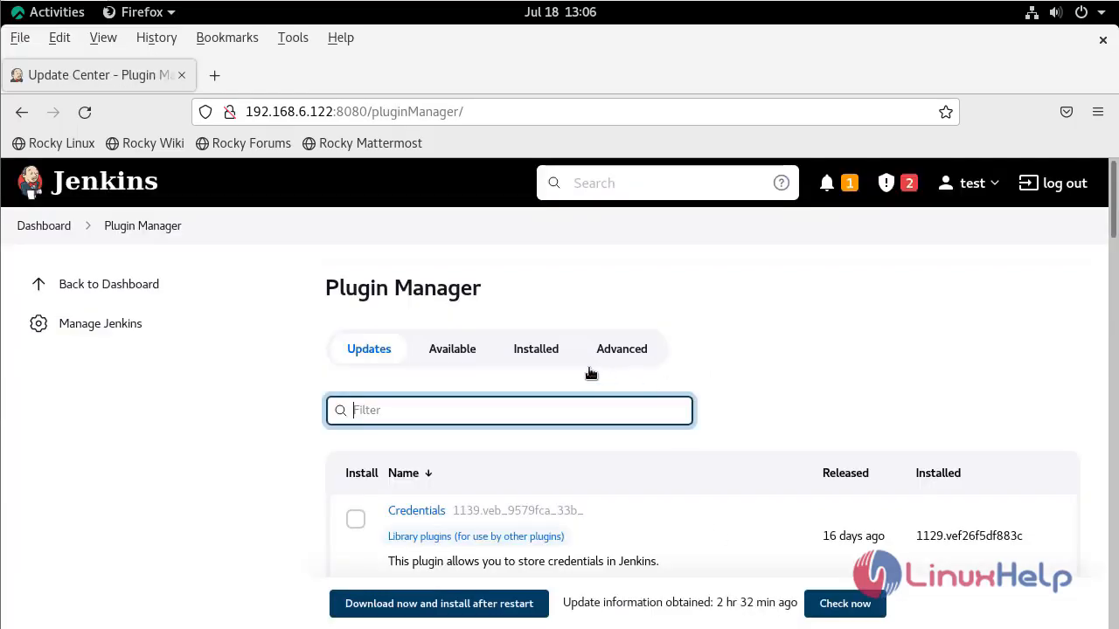
mouse_move(535, 350)
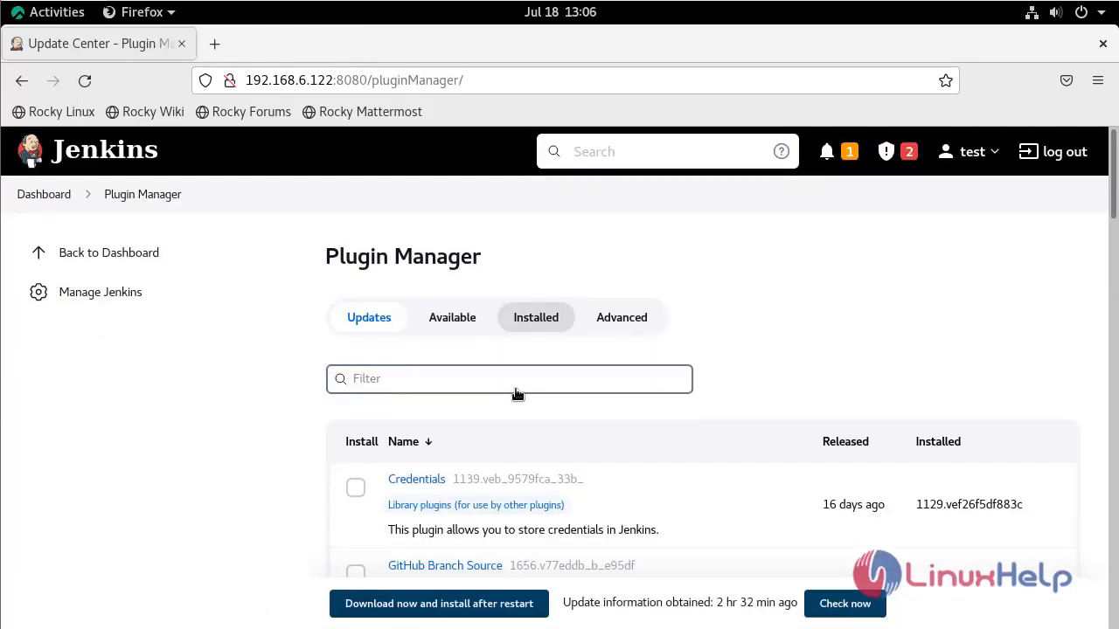
left_click(535, 318)
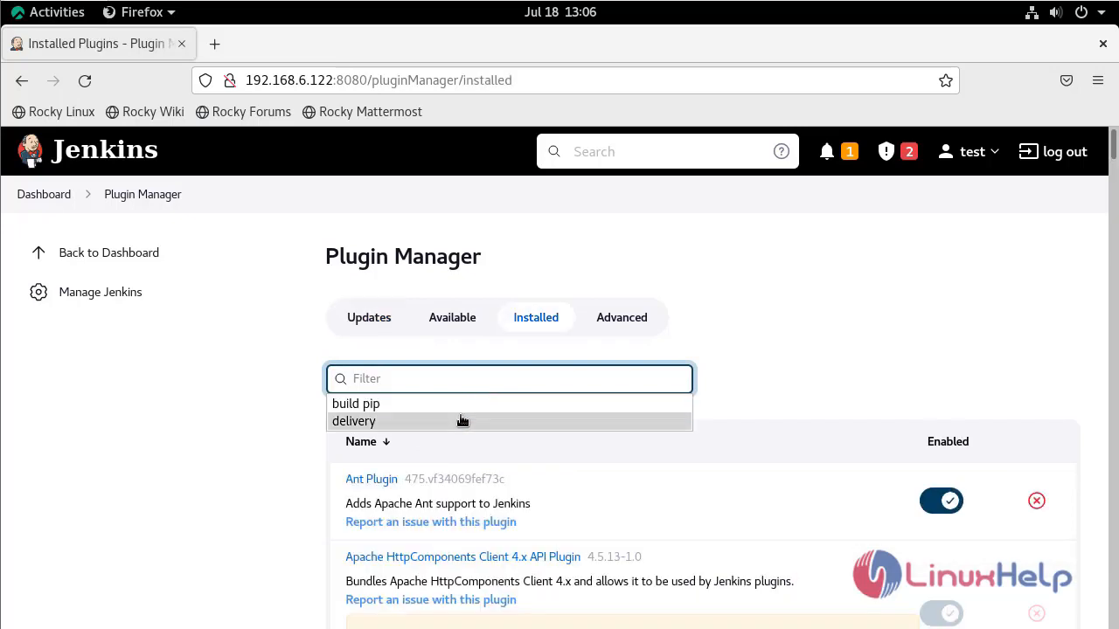
left_click(353, 419)
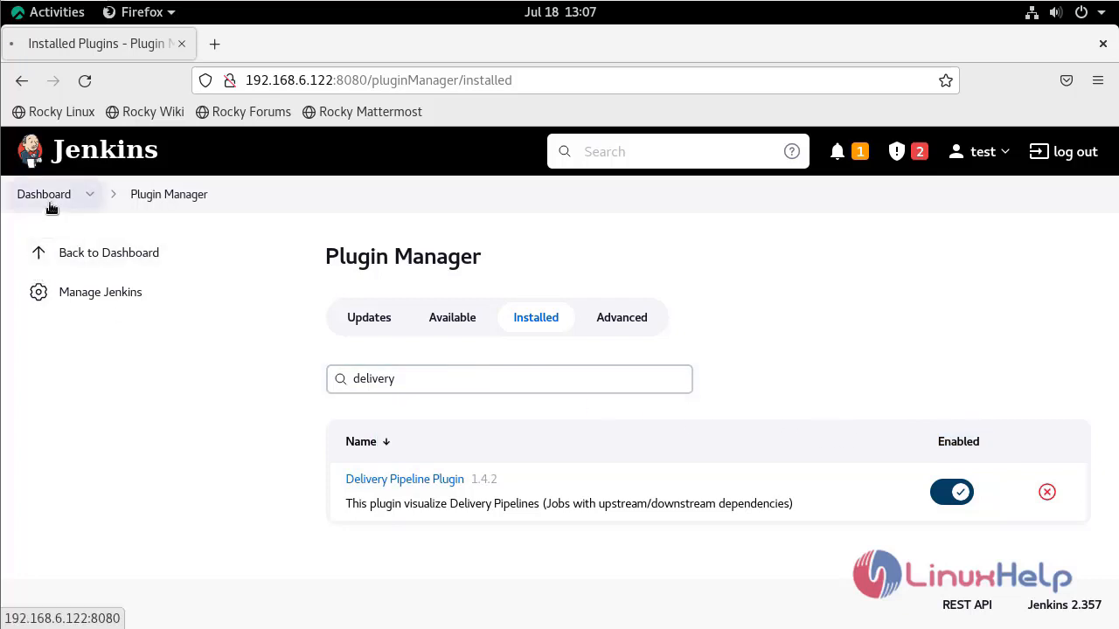
left_click(44, 194)
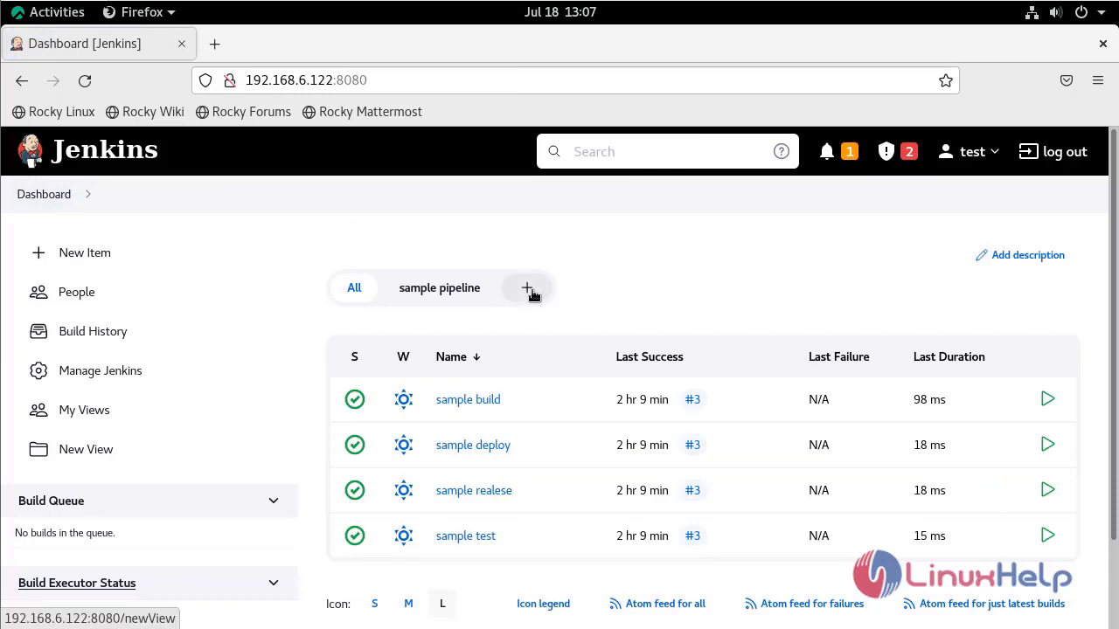
- Create a new view named 'testdelivery' of type Delivery Pipeline View
left_click(528, 287)
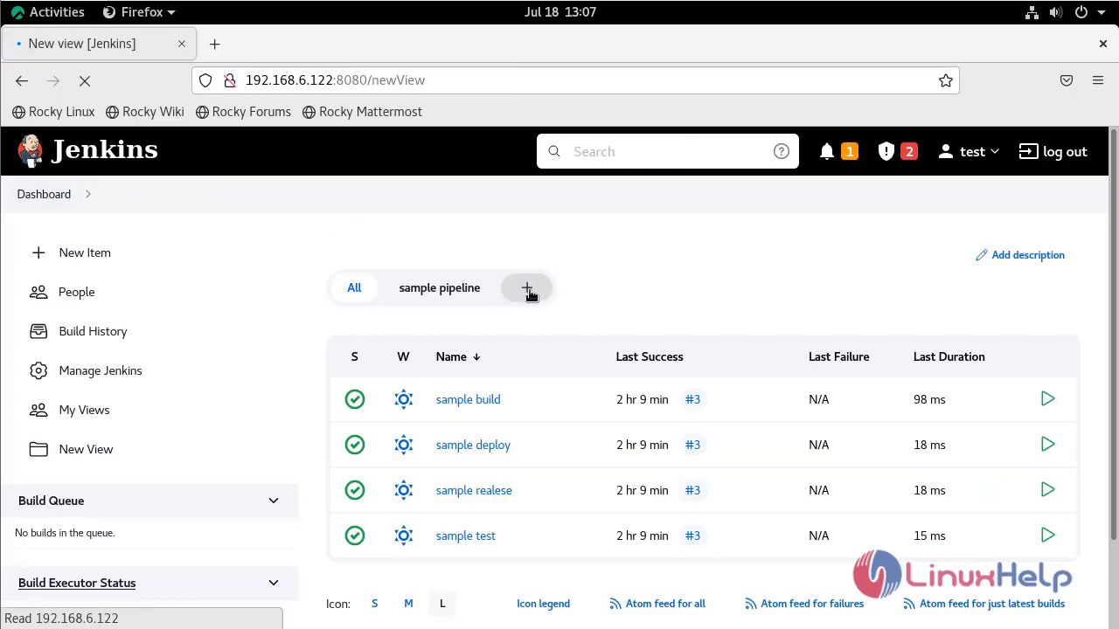
left_click(528, 287)
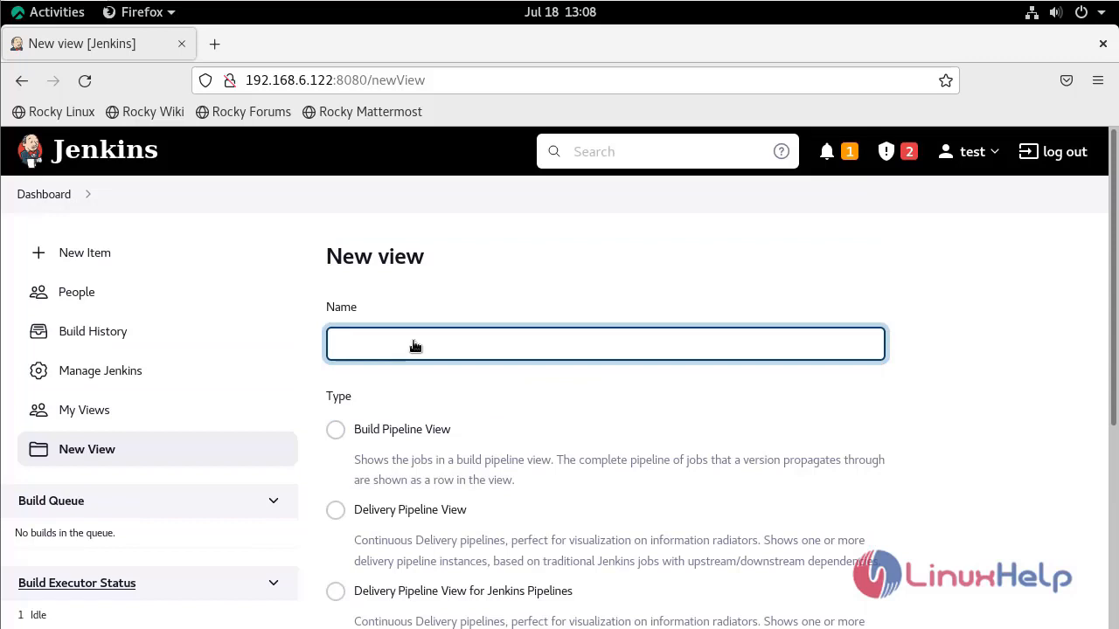
type("testdelivery")
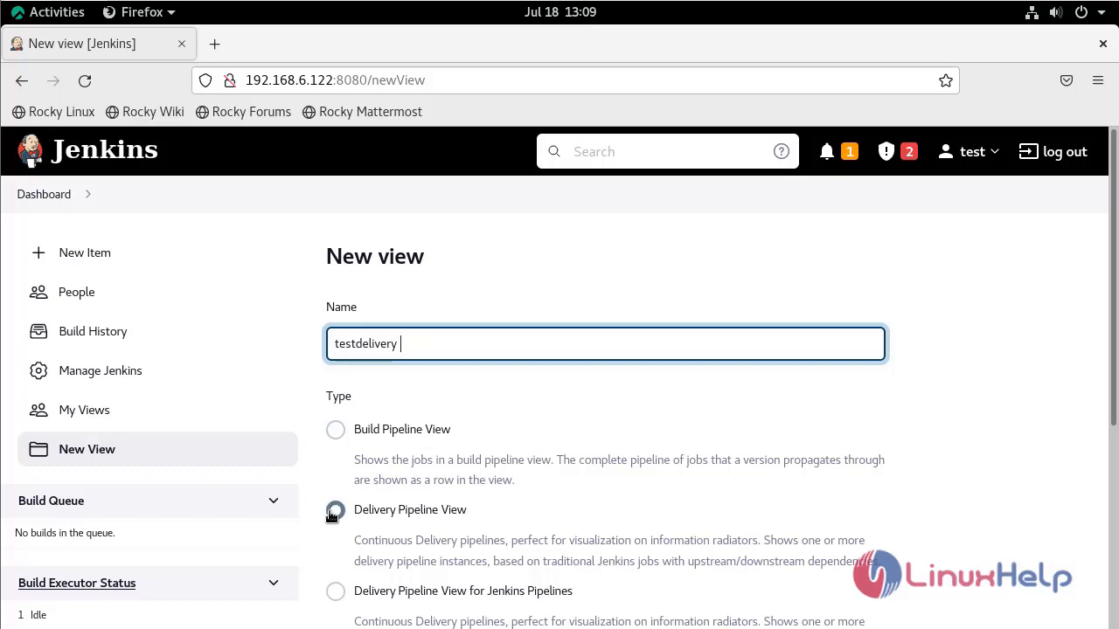
left_click(336, 510)
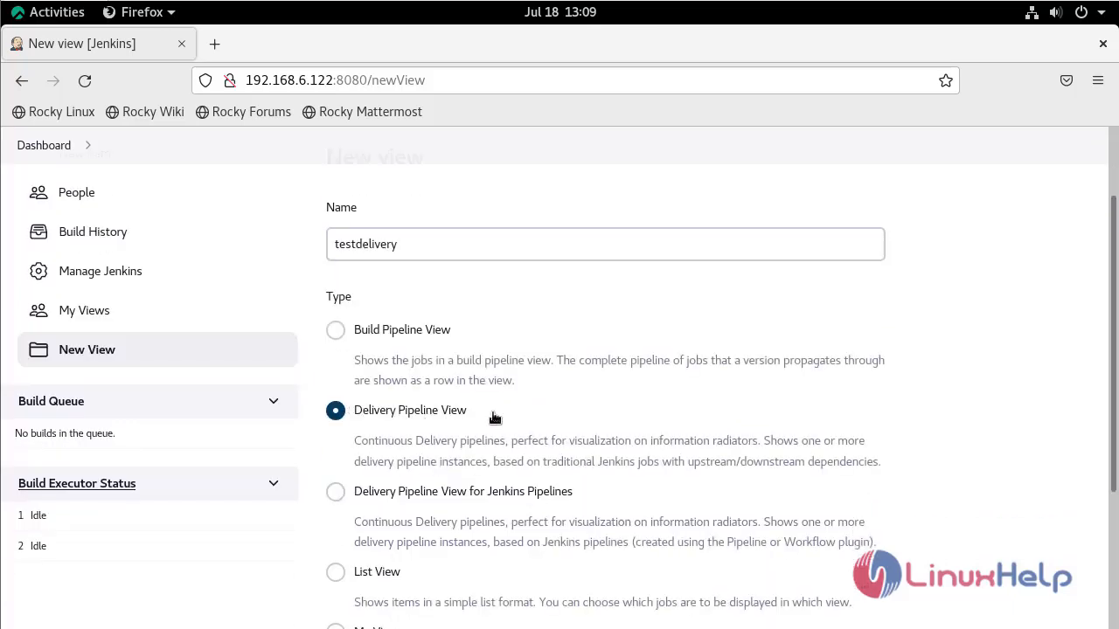
scroll("down", 3)
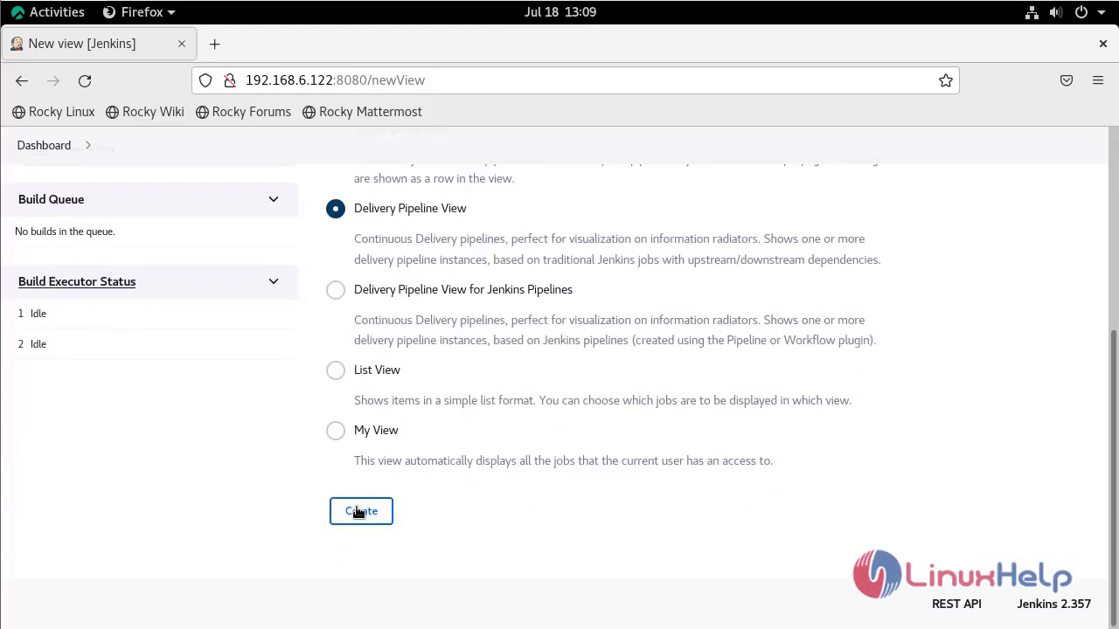
left_click(360, 511)
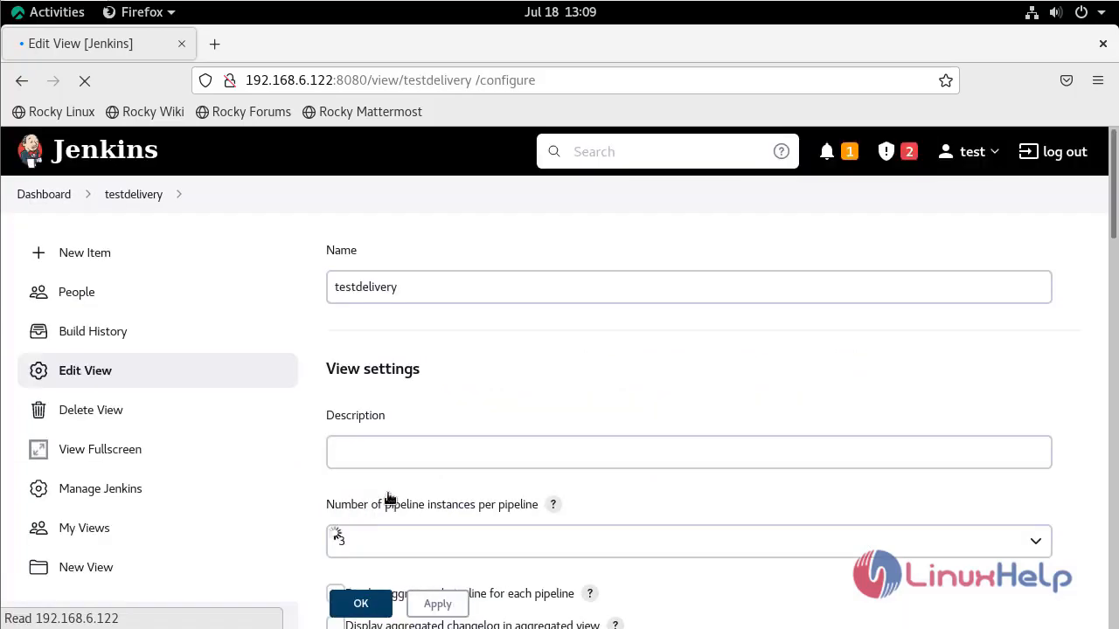
- Add a pipeline component with 'sample build' as Initial Job and save the view configuration
scroll("down", 3)
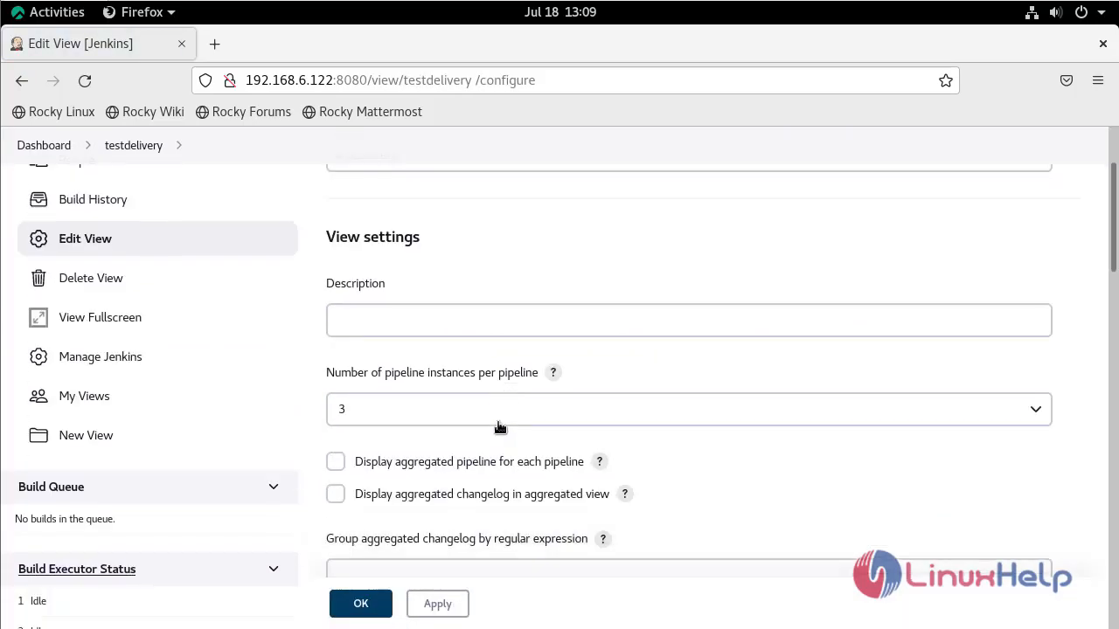
scroll("down", 3)
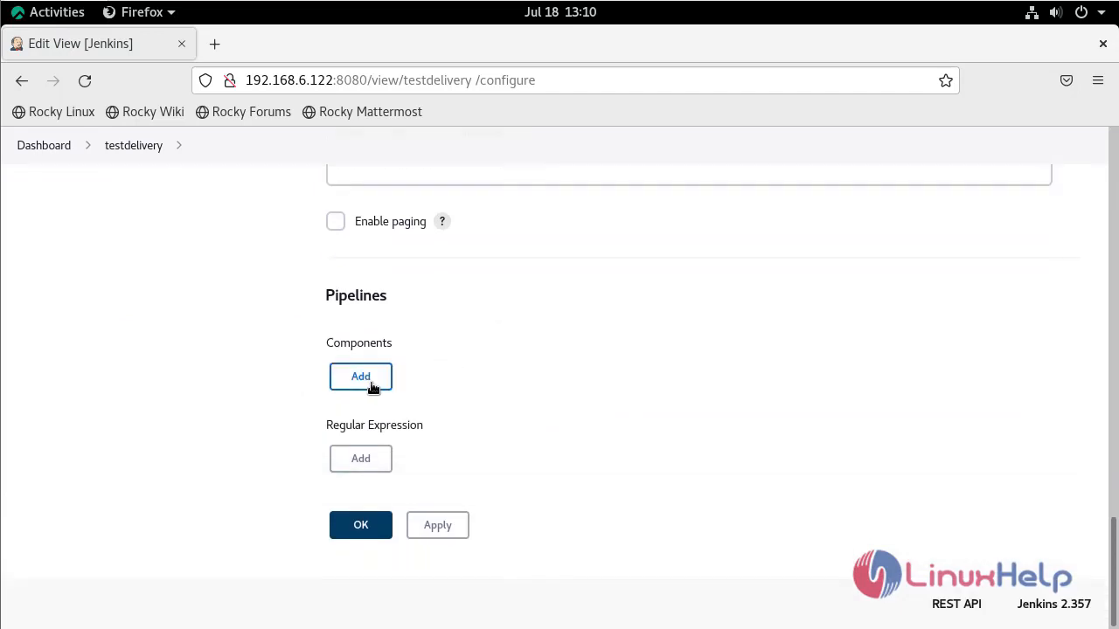
left_click(360, 378)
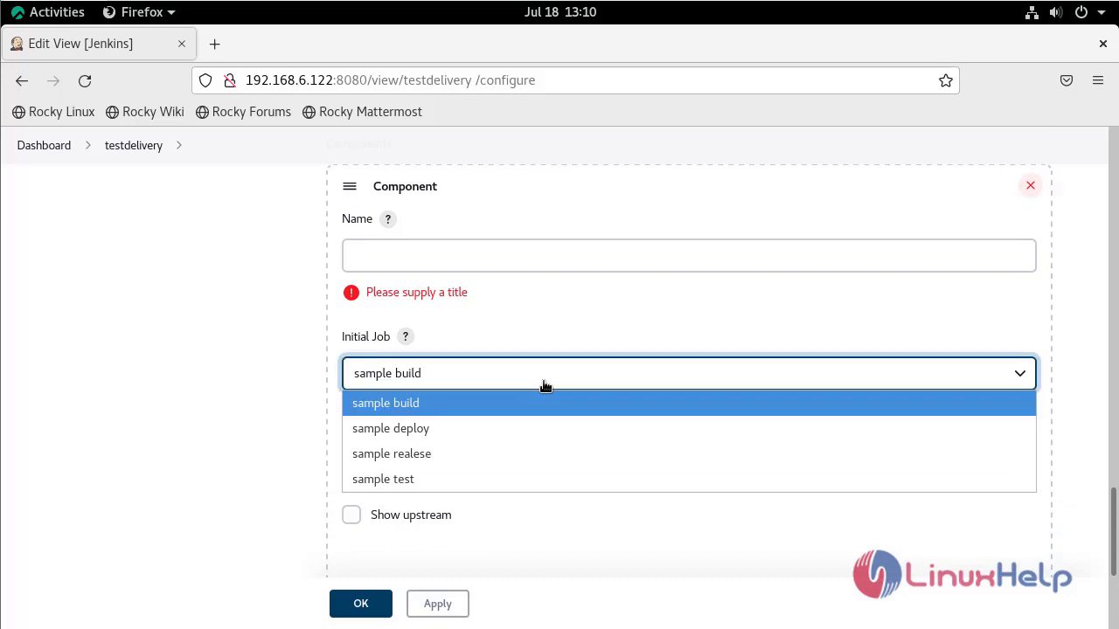
mouse_move(520, 468)
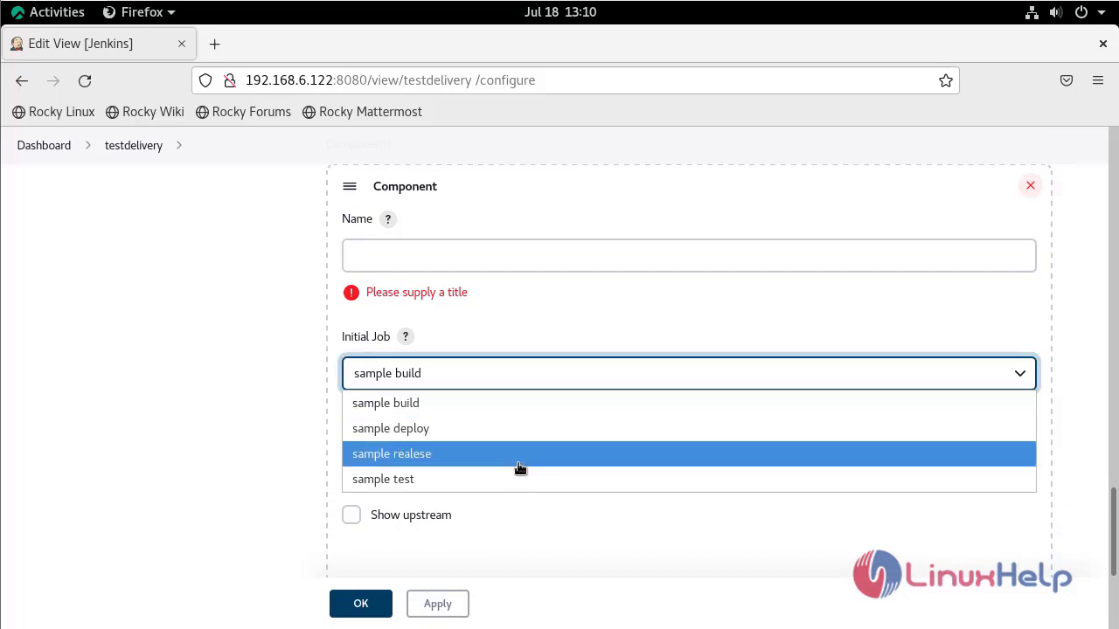
mouse_move(528, 412)
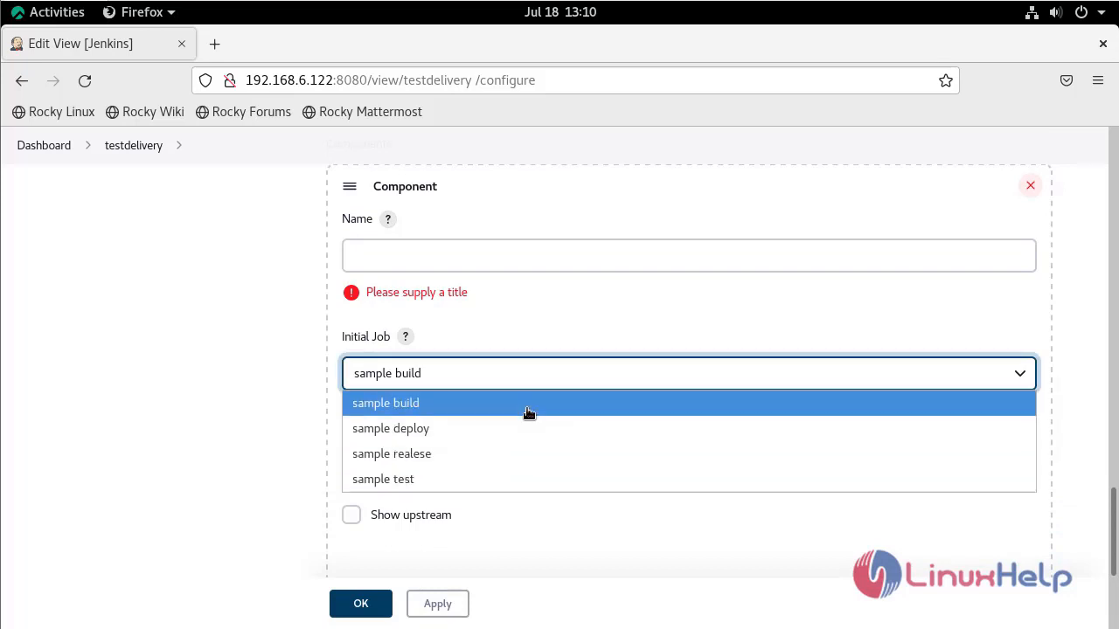
left_click(385, 402)
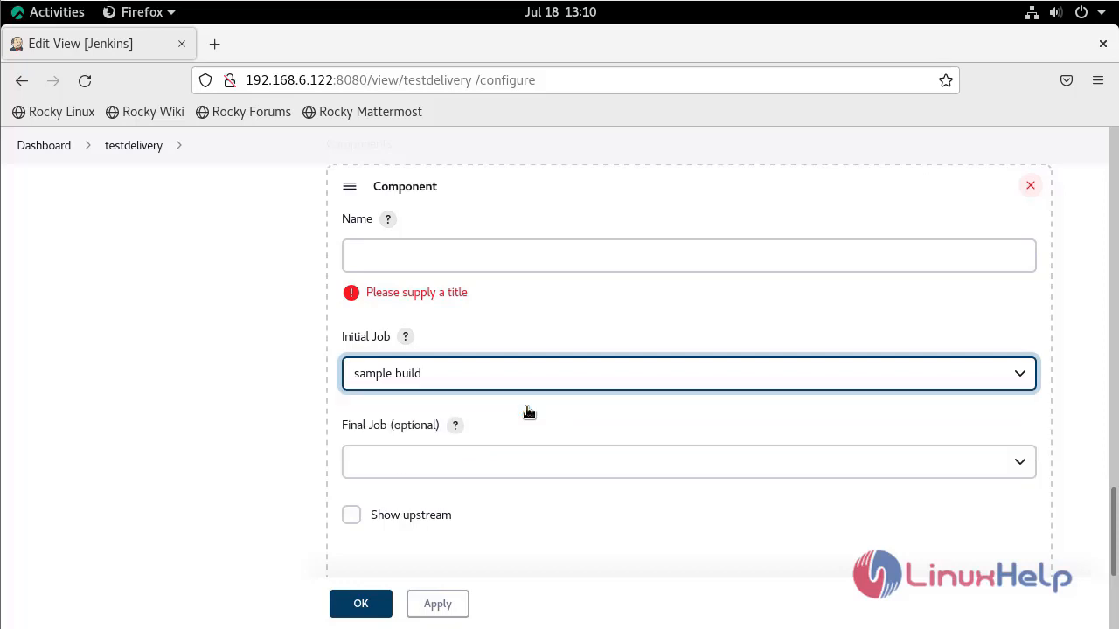
mouse_move(437, 605)
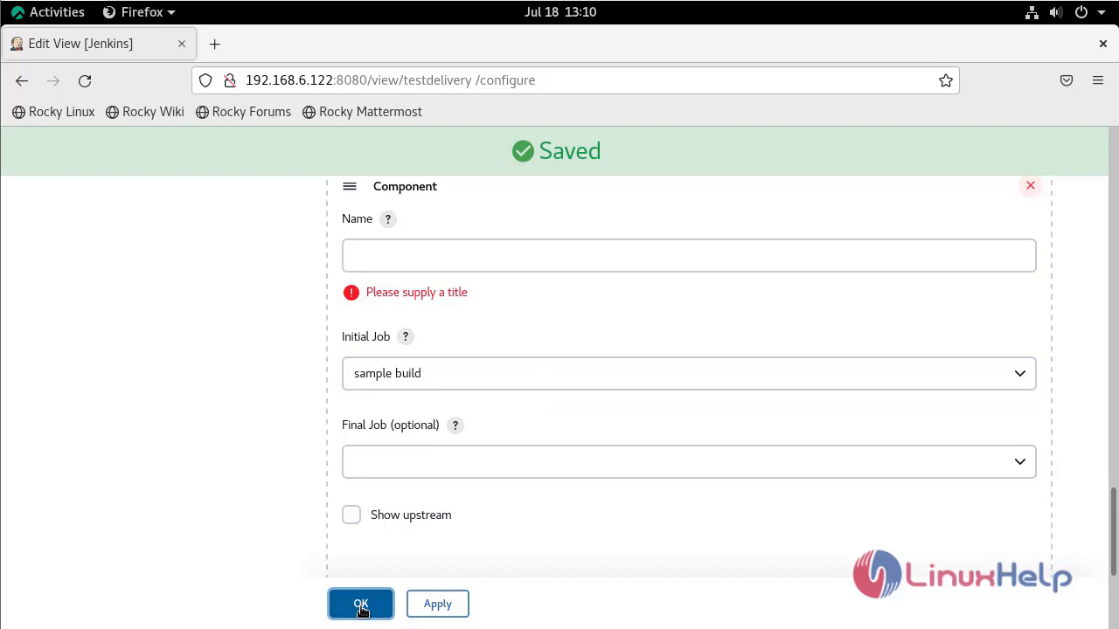
left_click(360, 604)
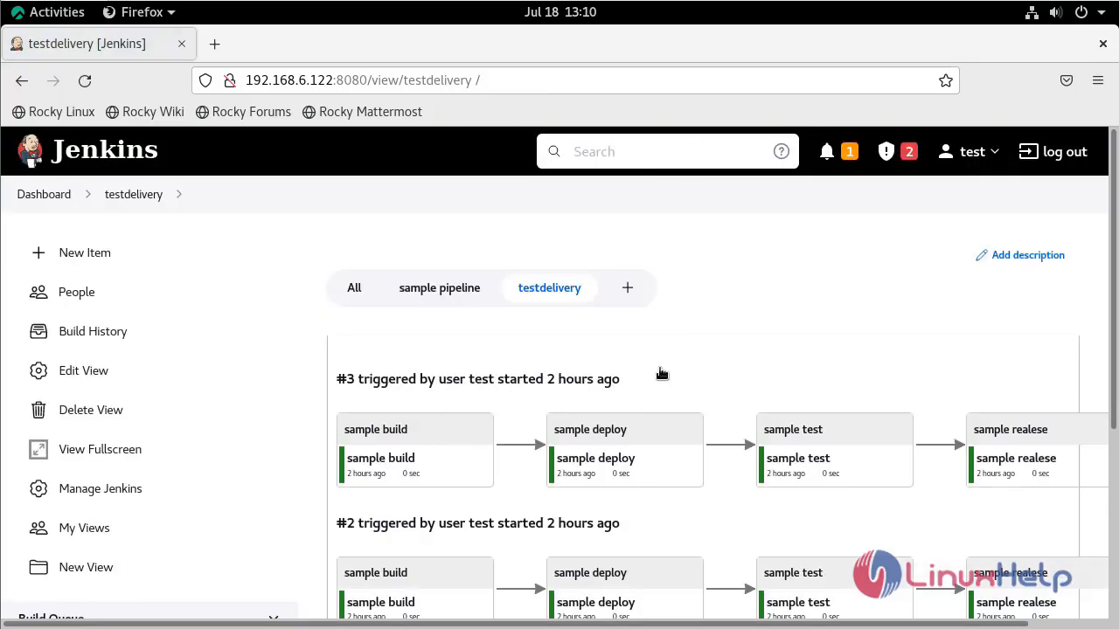
- Show the testdelivery pipeline view in fullscreen via View Fullscreen in the sidebar
scroll("down", 3)
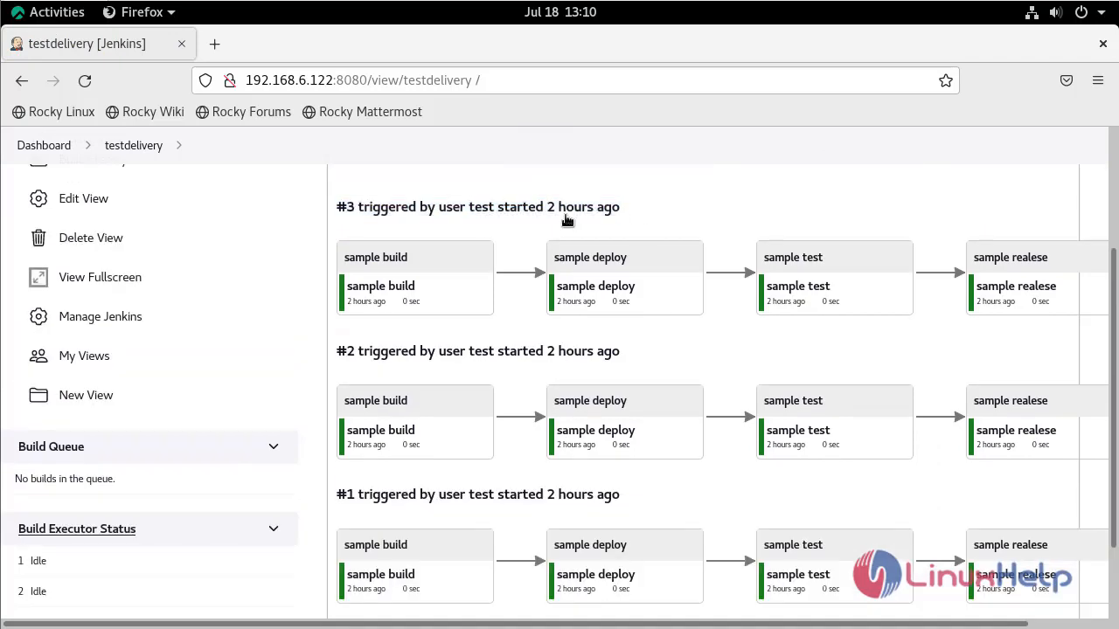
left_click_drag(559, 210, 657, 499)
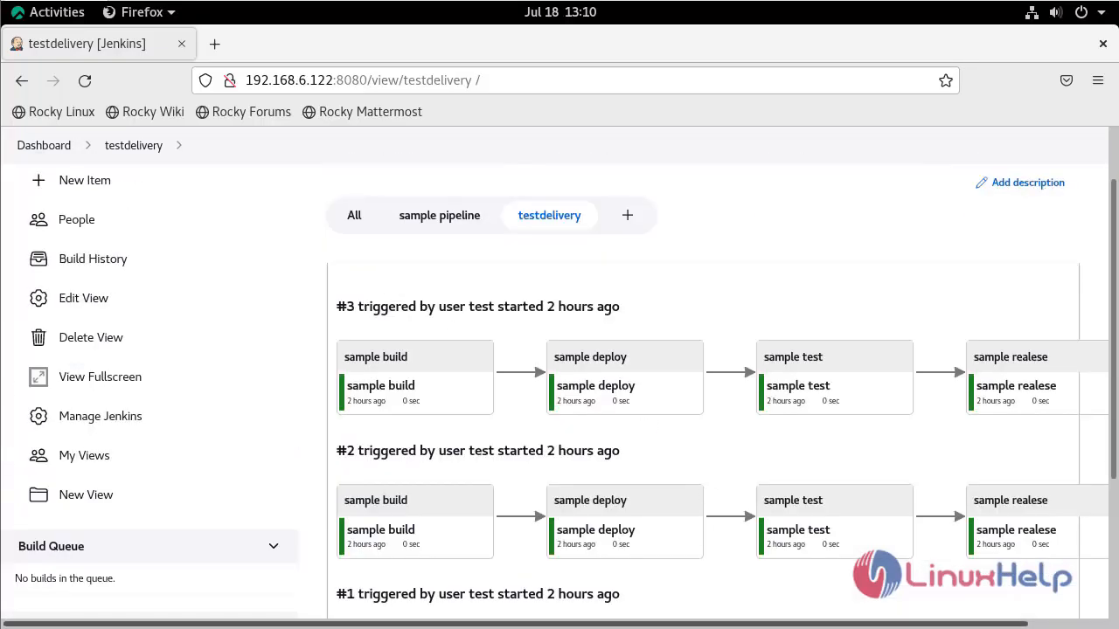
scroll("down", 3)
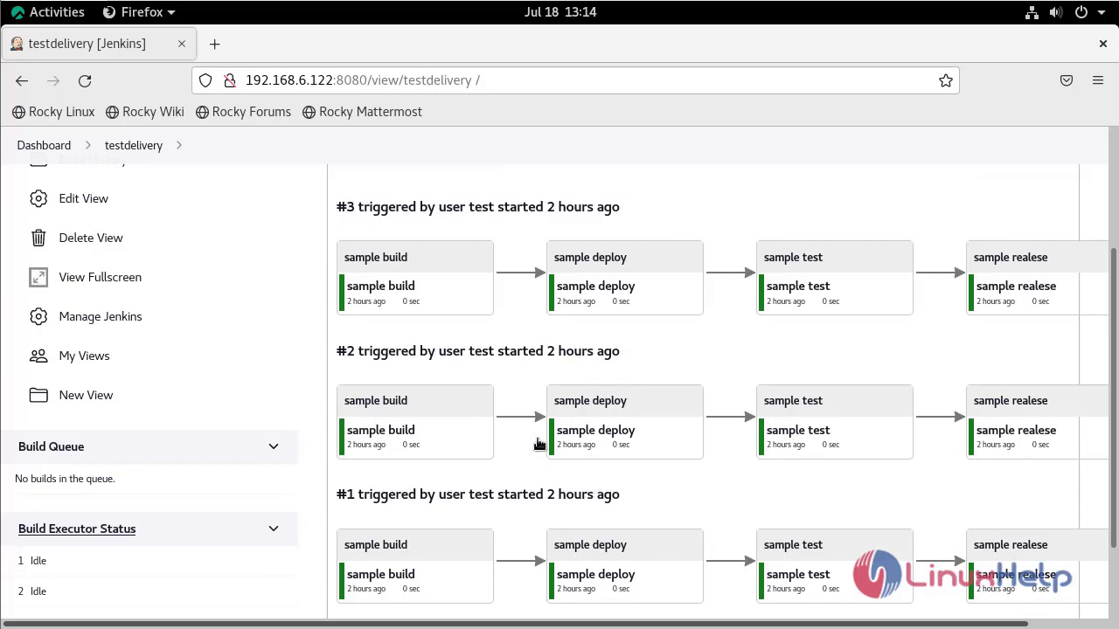
mouse_move(73, 283)
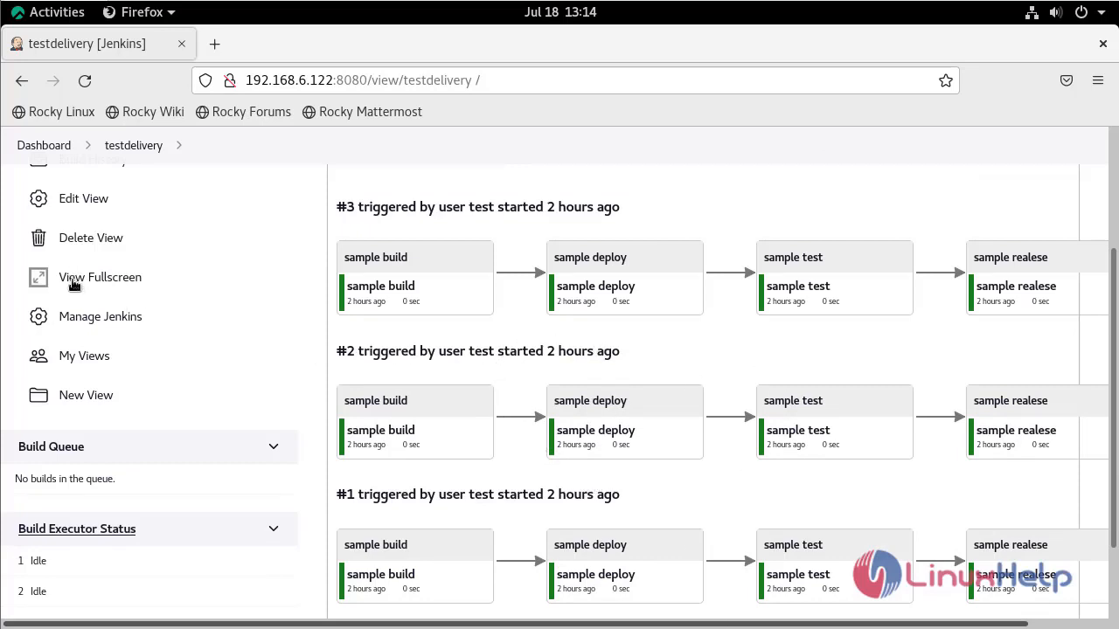
mouse_move(78, 279)
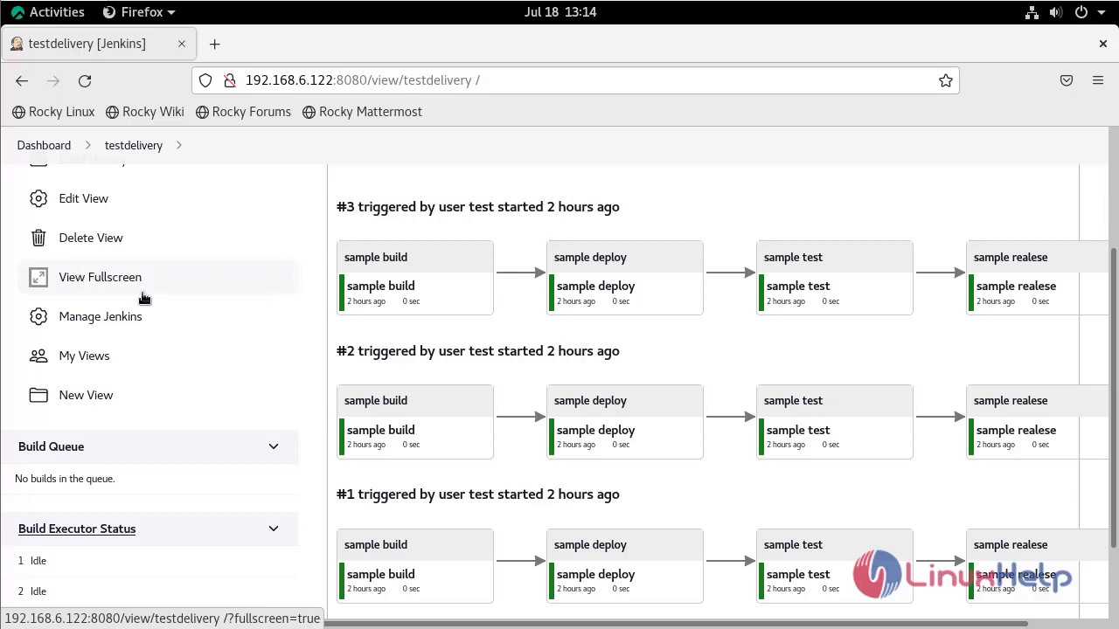
left_click(99, 276)
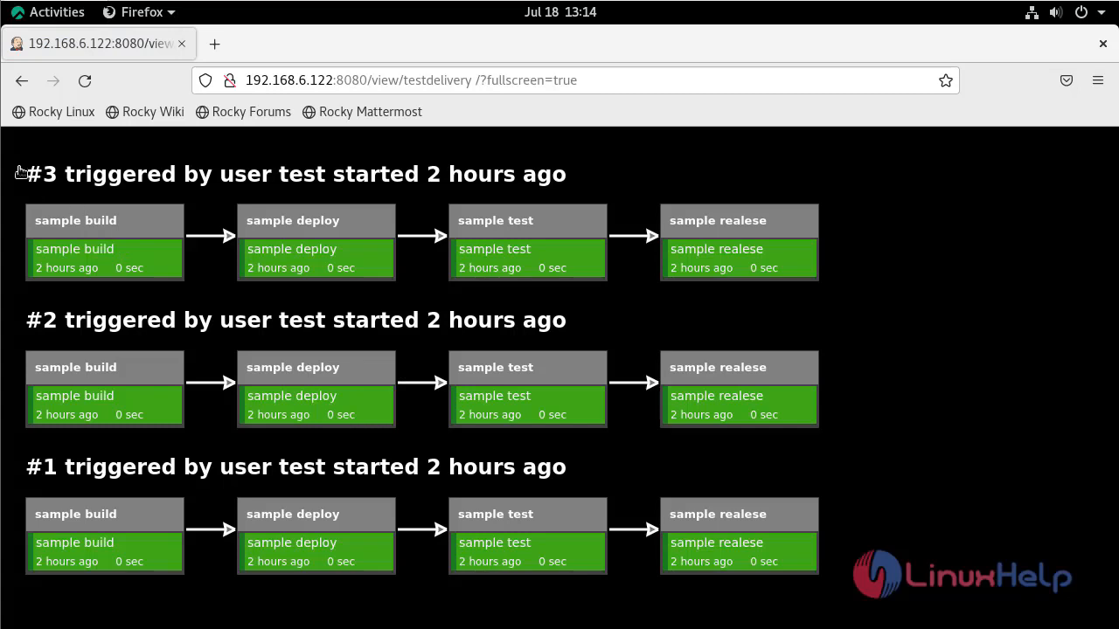
- Go back in the browser to leave fullscreen and return to the regular testdelivery view
triple_click(294, 175)
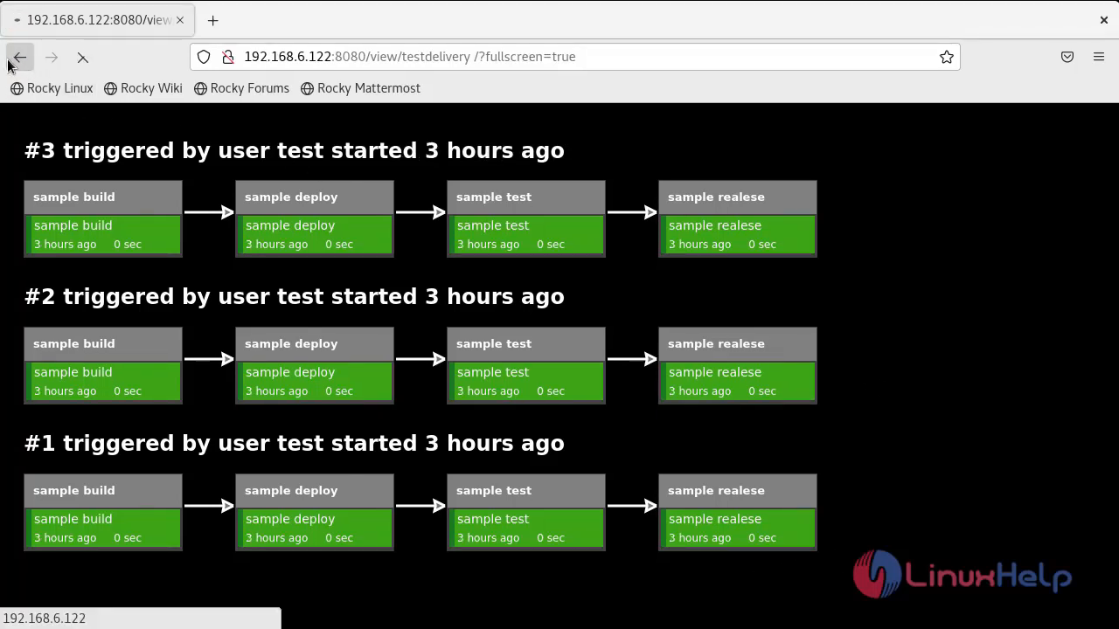
left_click(19, 56)
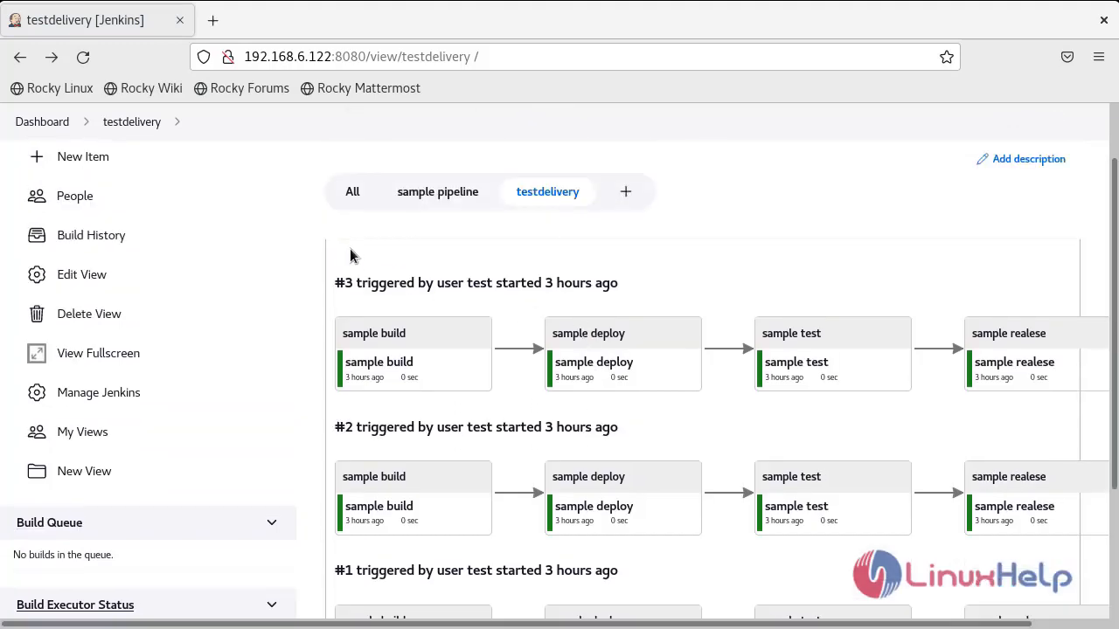
mouse_move(542, 265)
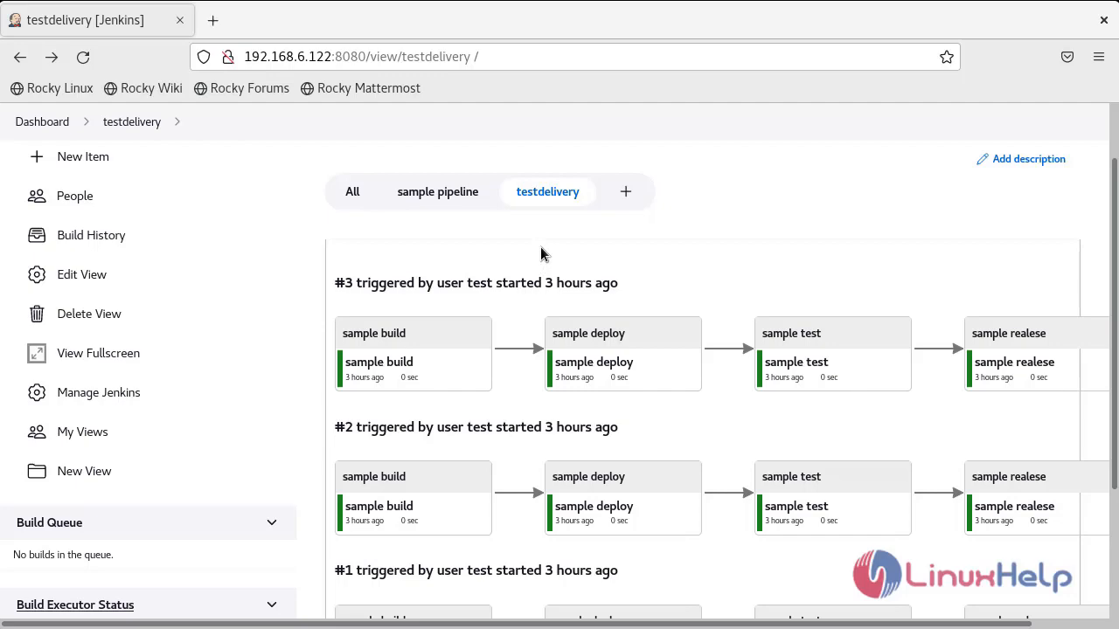
- In Edit View, enable 'Enable start of new pipeline build', apply and save the settings
left_click(80, 273)
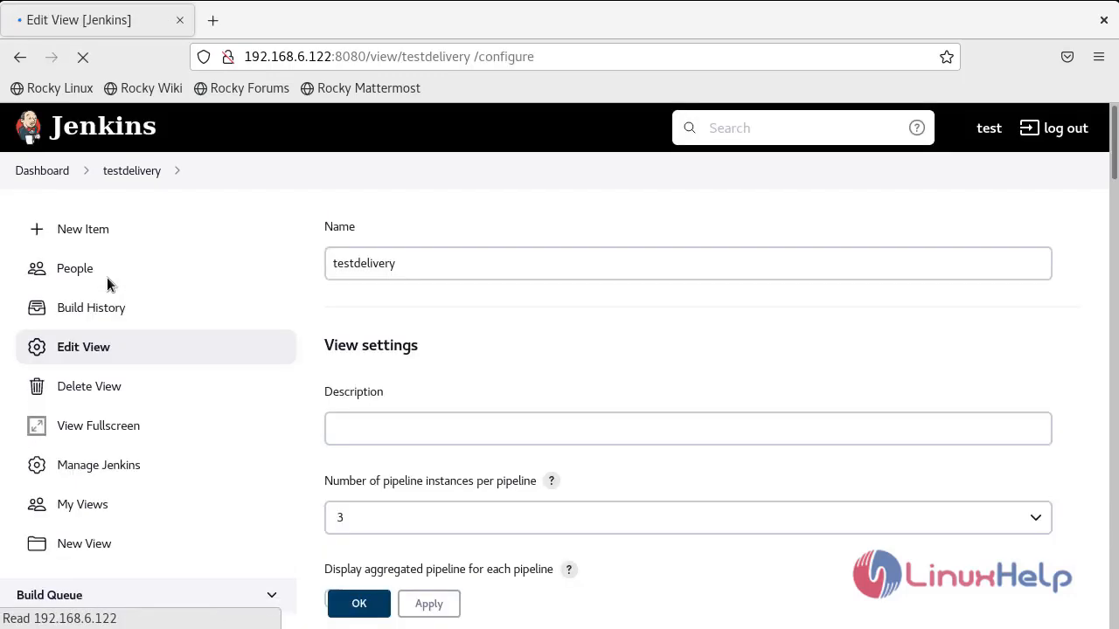
scroll("down", 3)
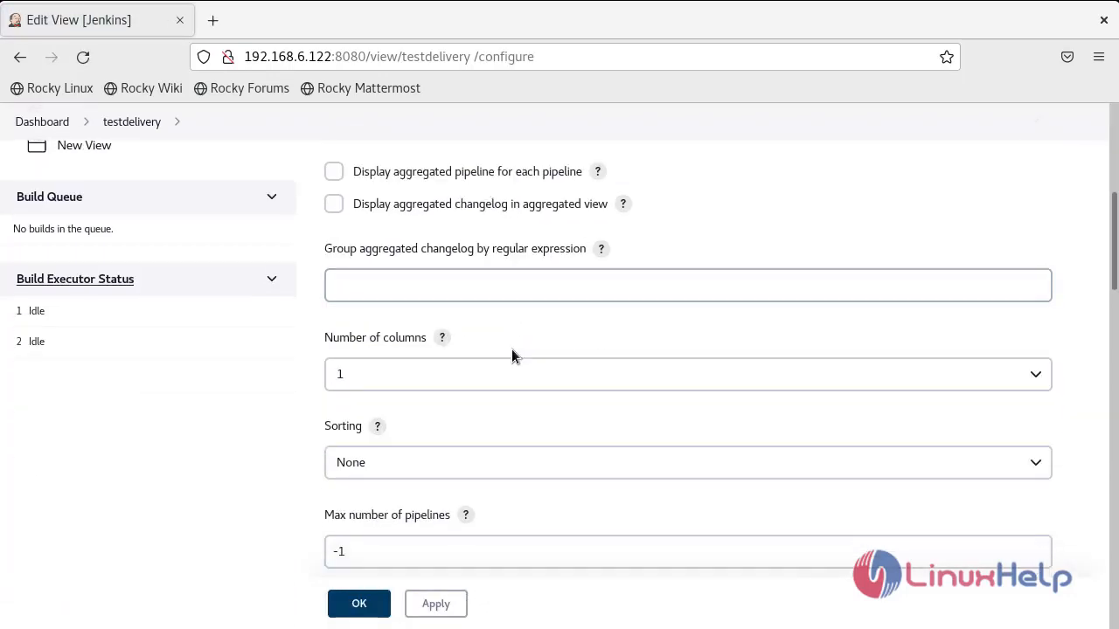
scroll("down", 3)
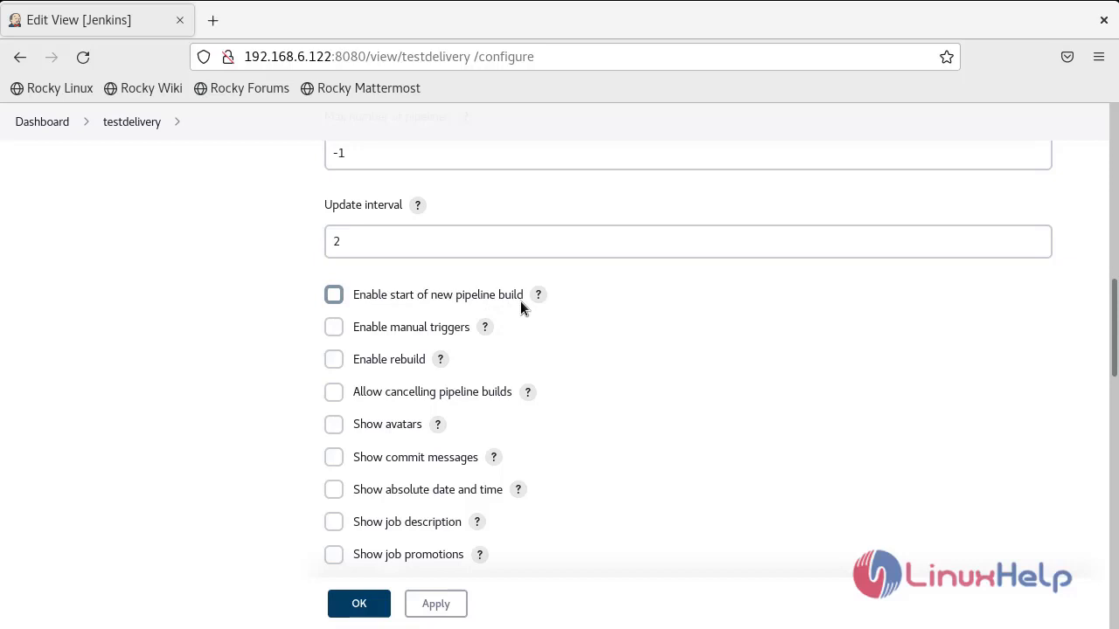
left_click(334, 294)
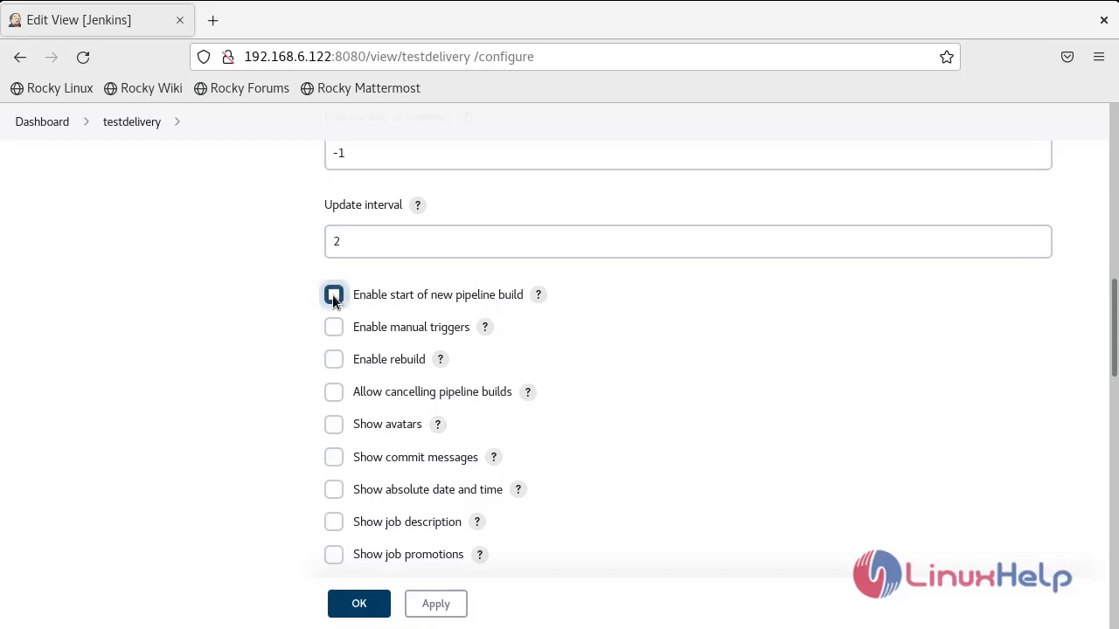
left_click(437, 604)
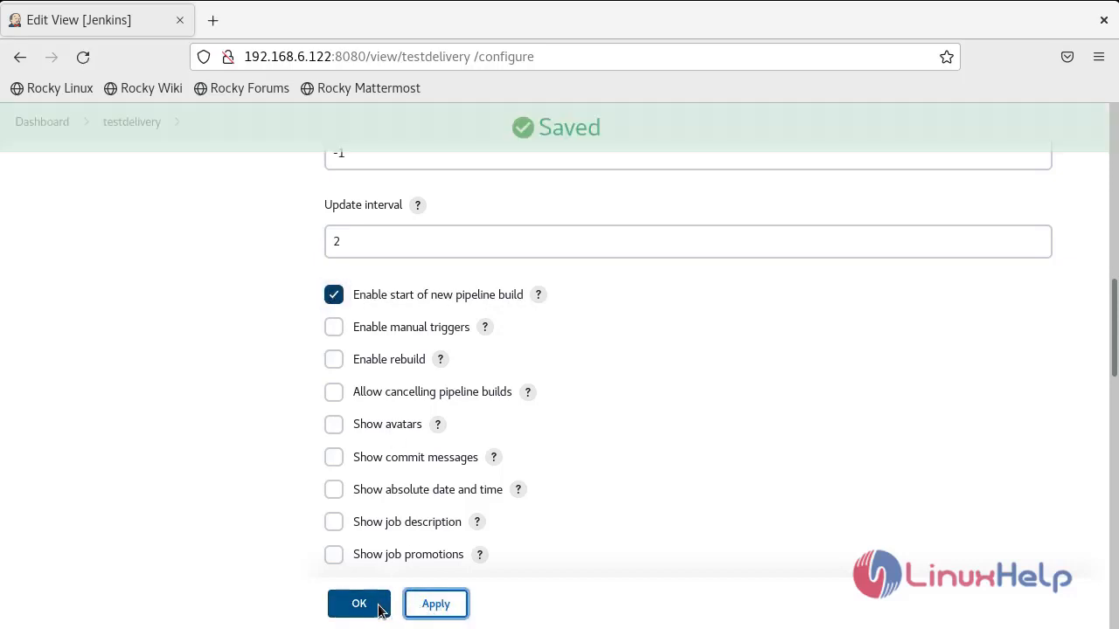
left_click(358, 603)
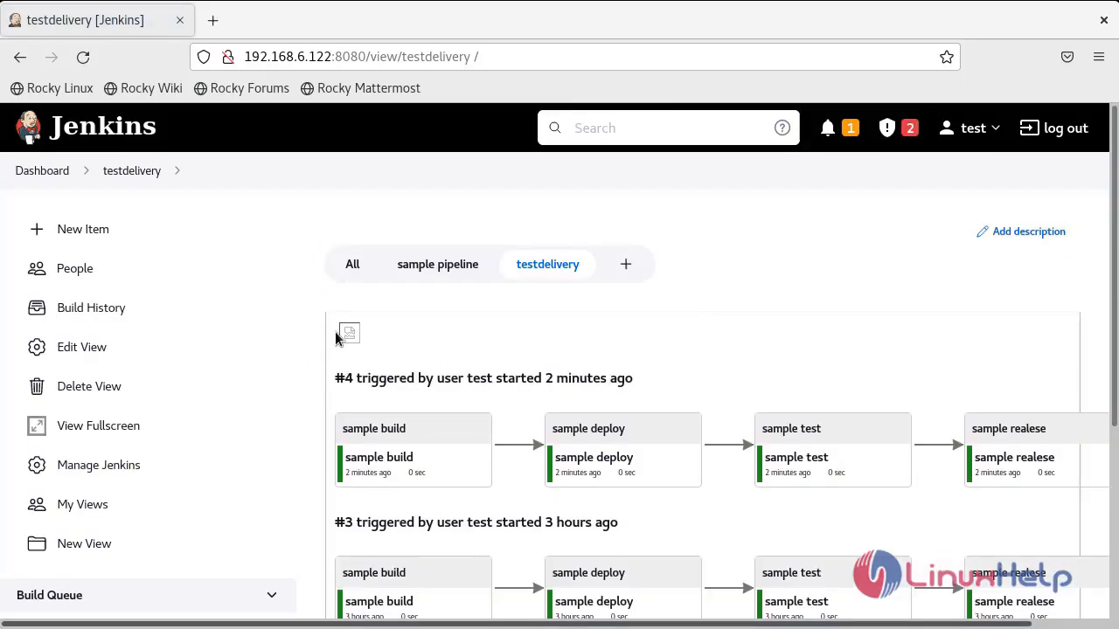
mouse_move(391, 335)
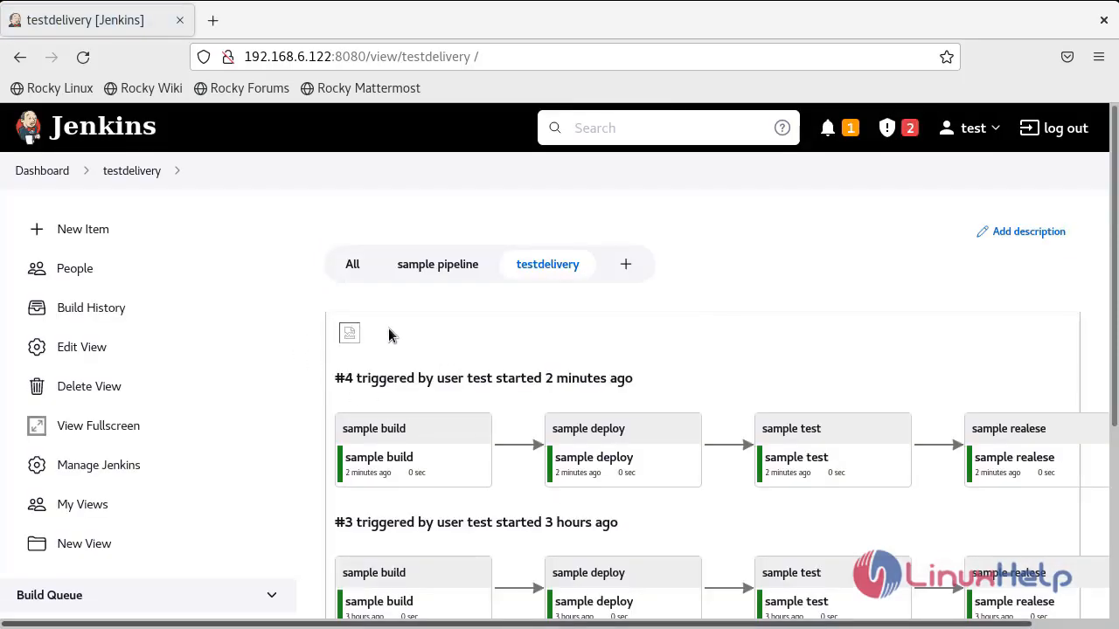
mouse_move(372, 352)
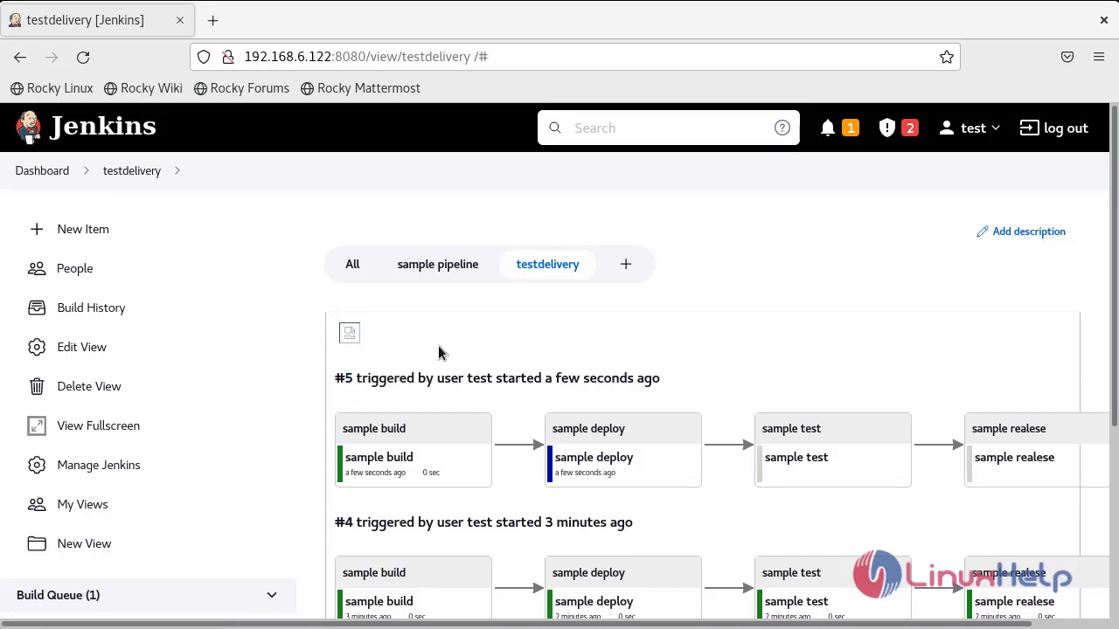
- Trigger pipeline run #5 from the view and let build, deploy, test and release complete
double_click(375, 378)
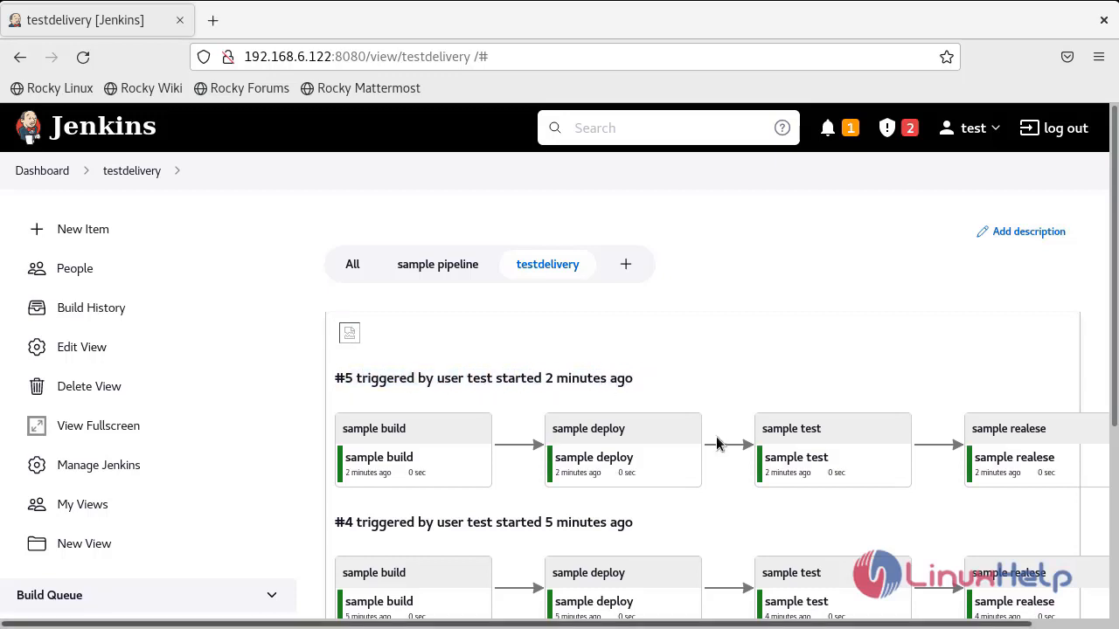
mouse_move(807, 481)
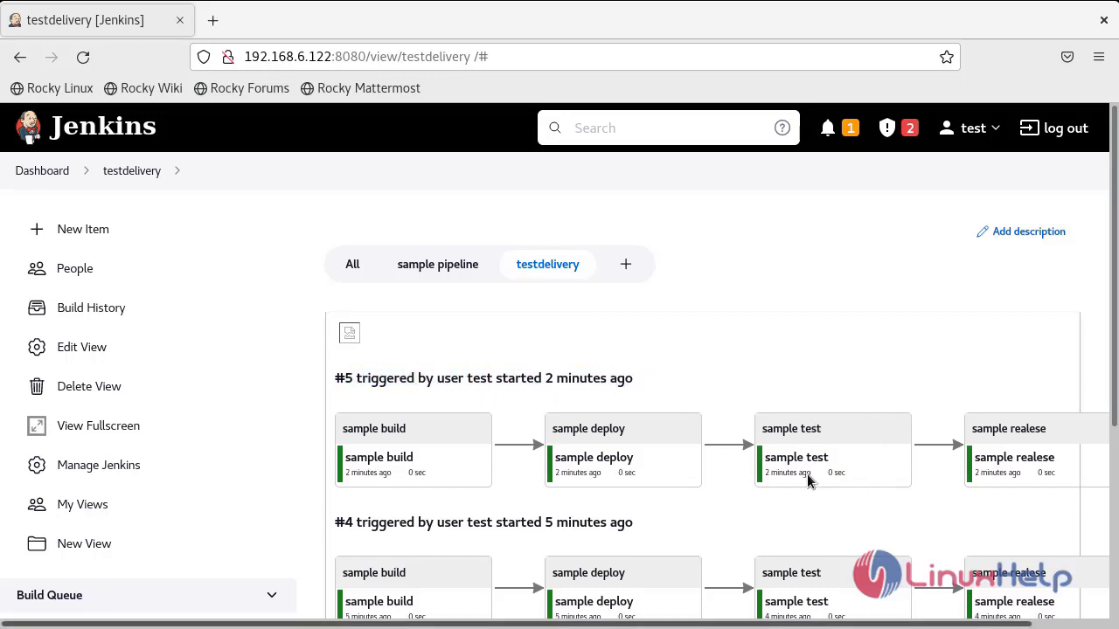
mouse_move(82, 351)
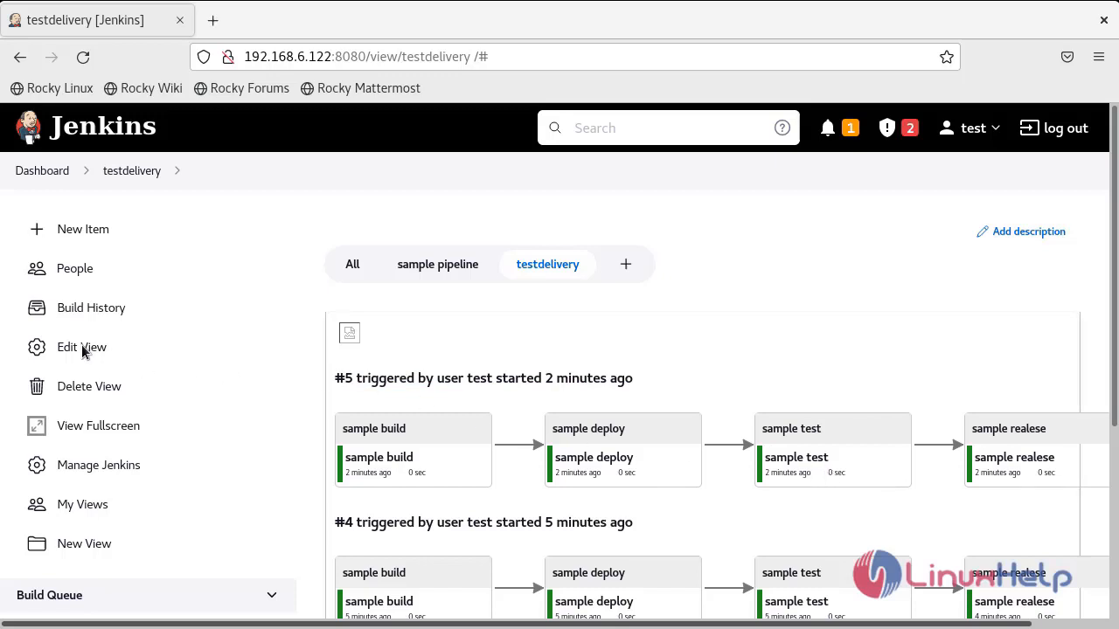
mouse_move(80, 346)
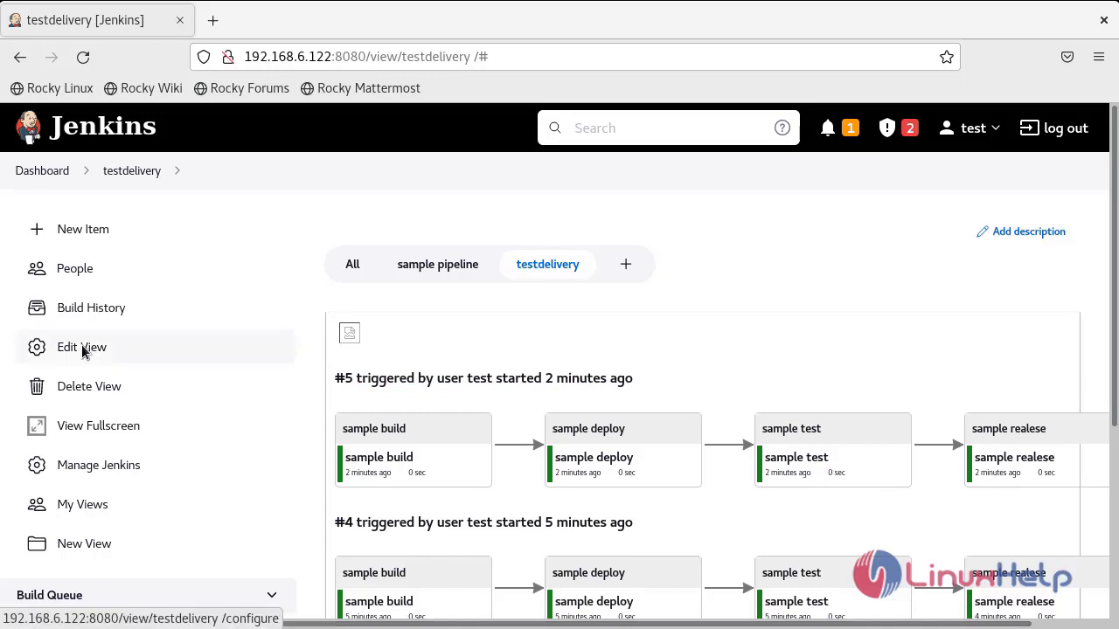
- Enable 'Enable rebuild' in the testdelivery view settings, apply it, and return to the view
left_click(80, 346)
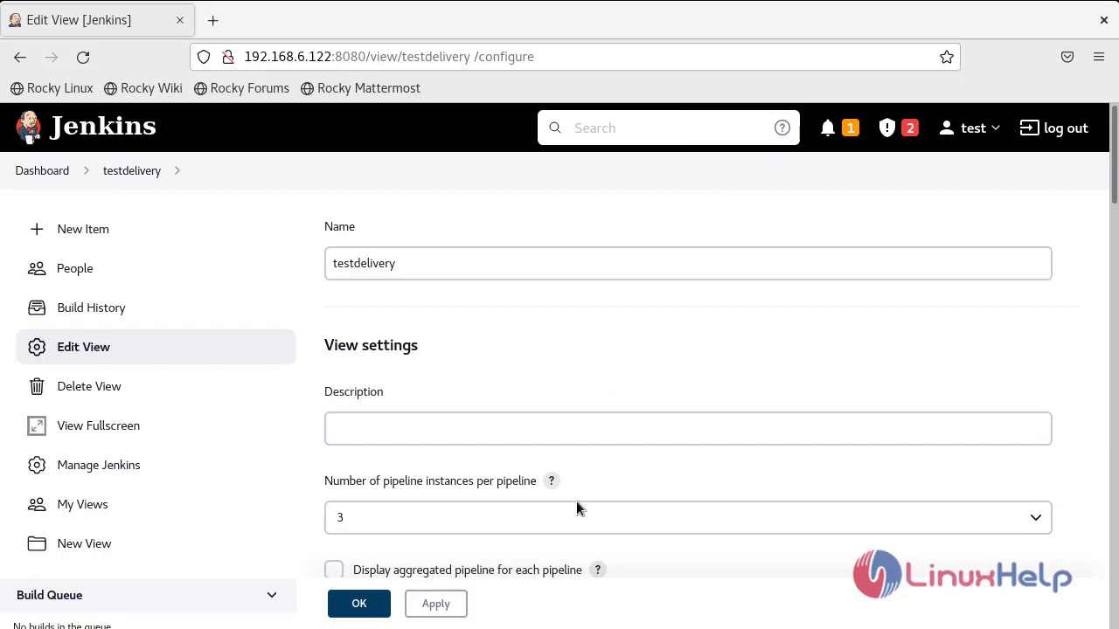
scroll("down", 3)
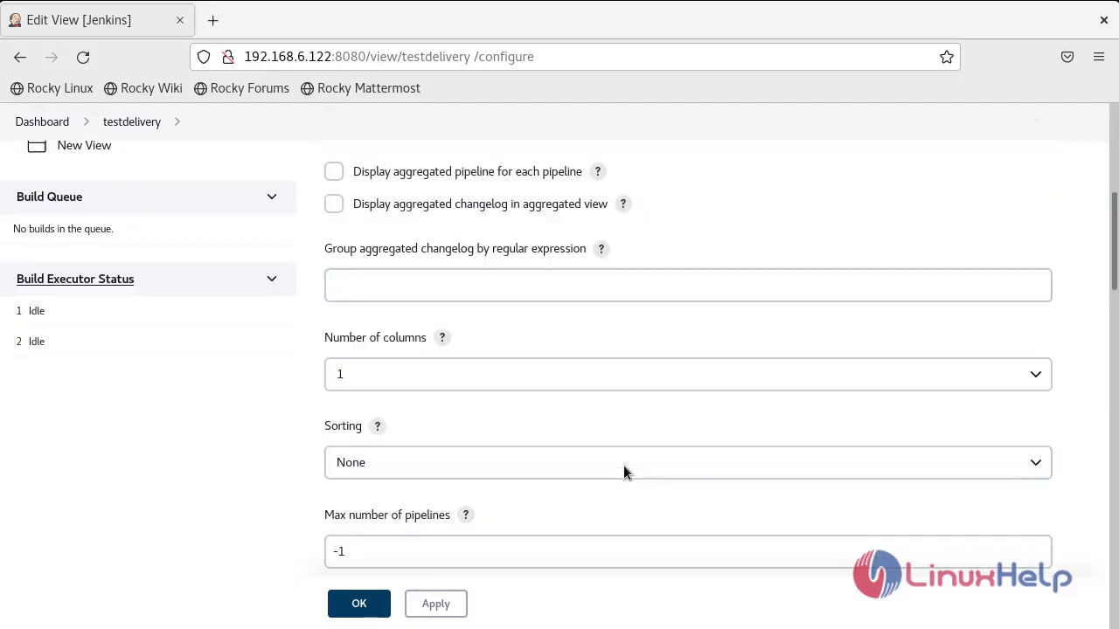
scroll("down", 3)
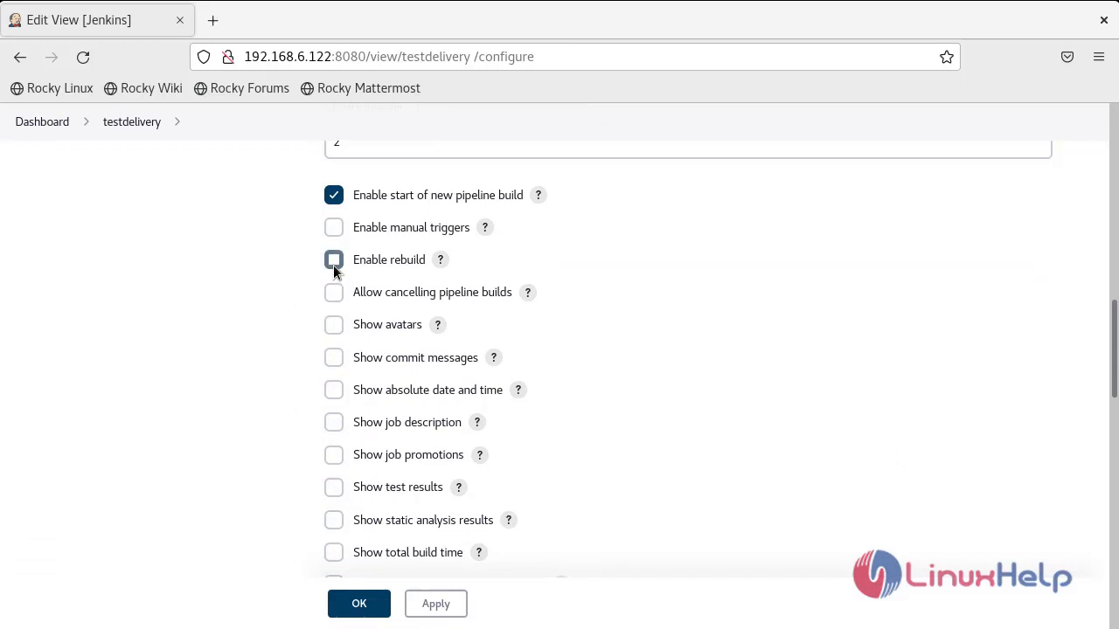
left_click(332, 259)
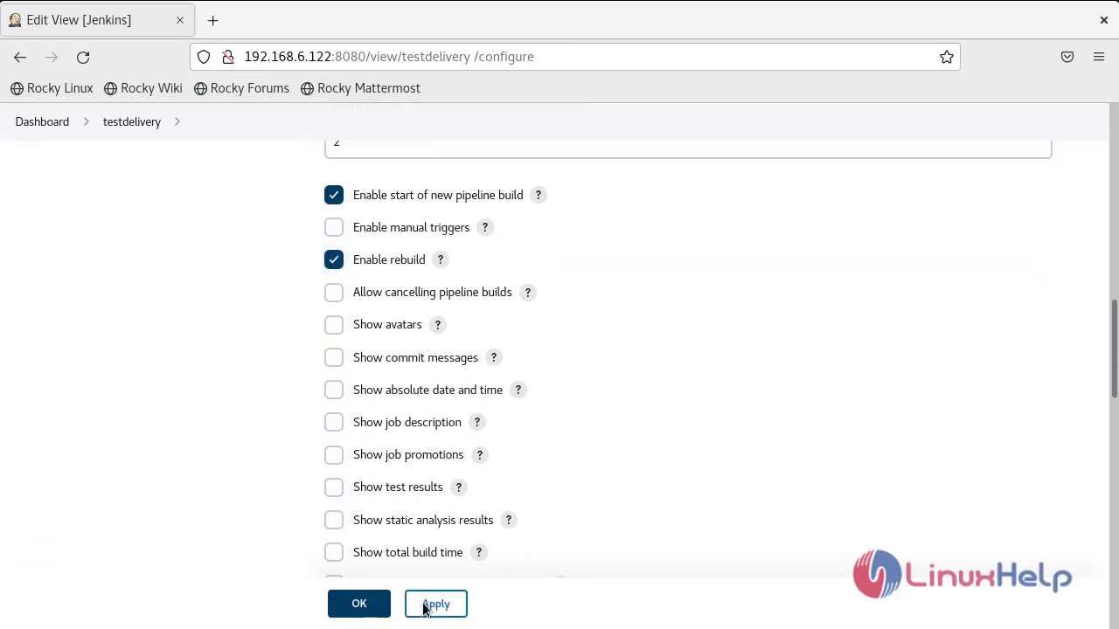
left_click(359, 603)
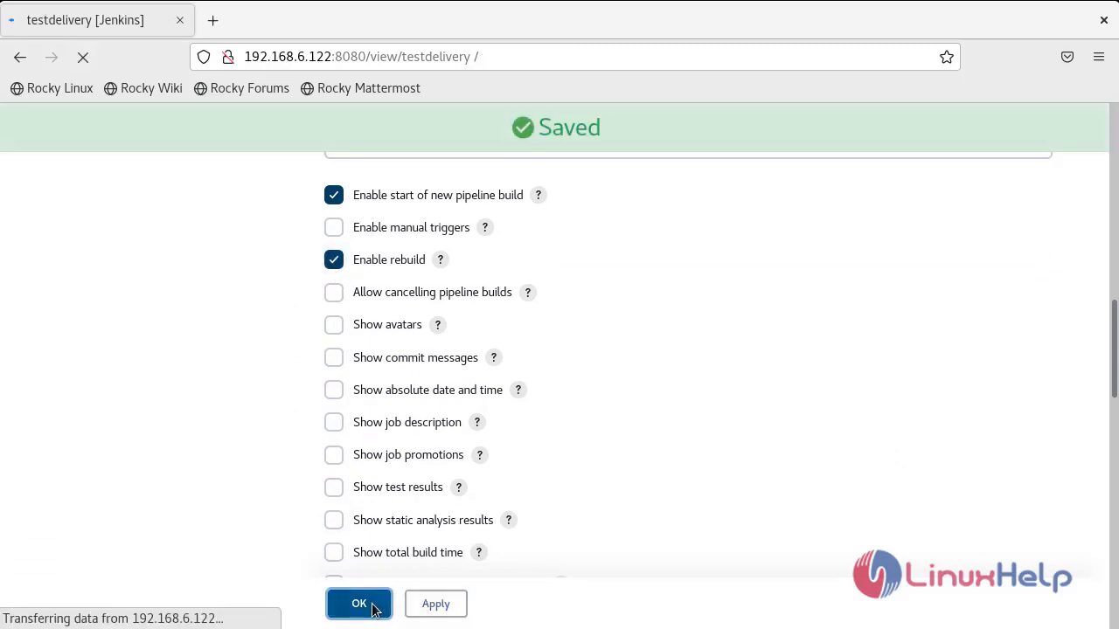
left_click(358, 603)
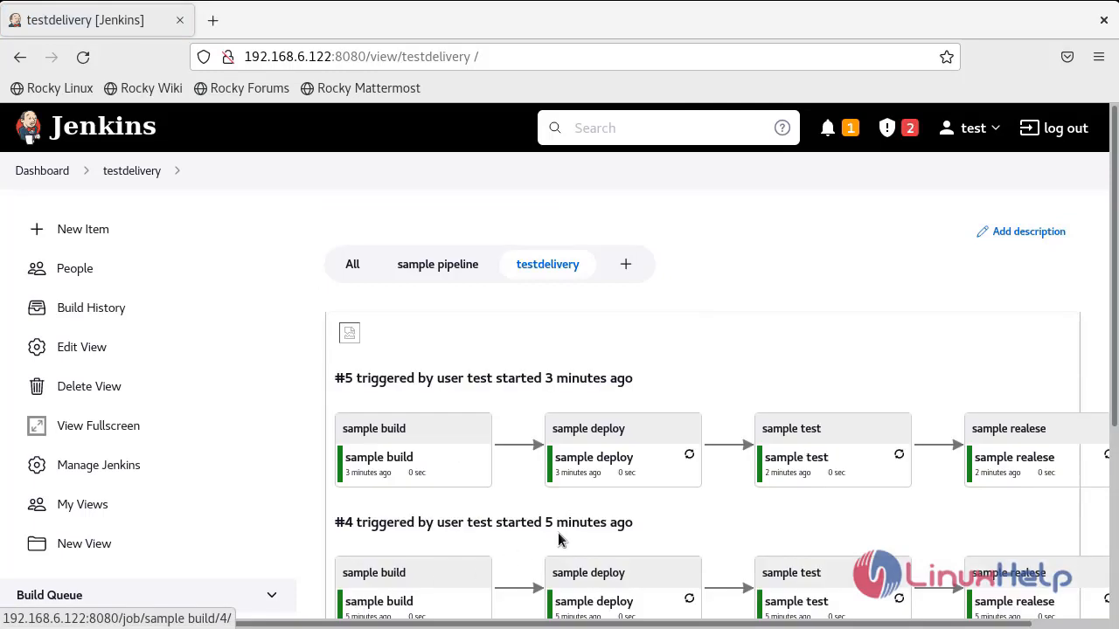
mouse_move(688, 473)
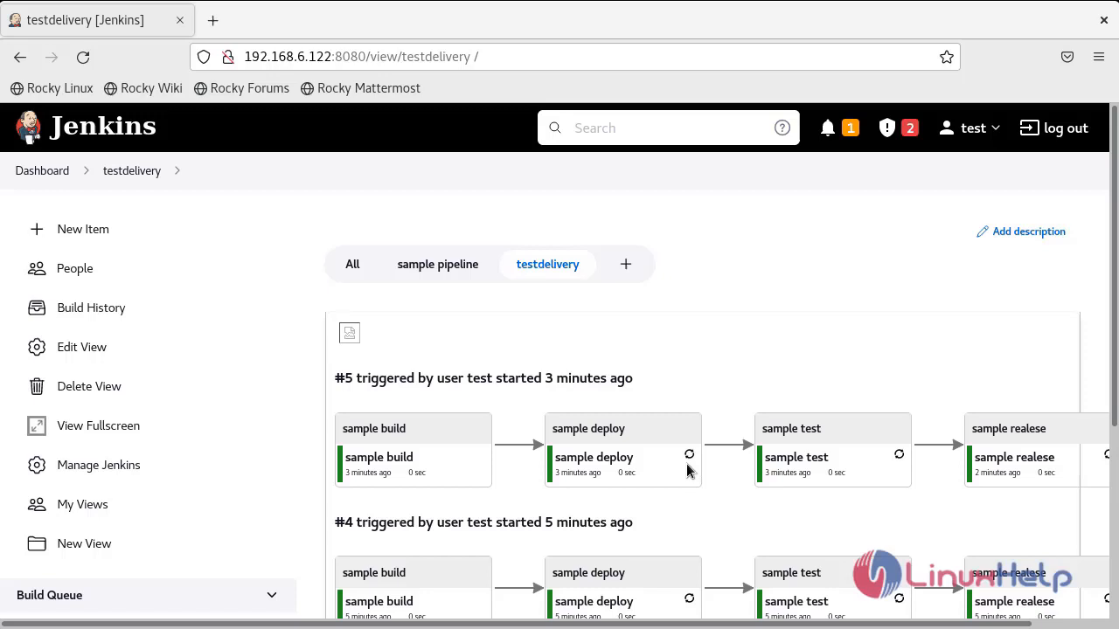
mouse_move(898, 500)
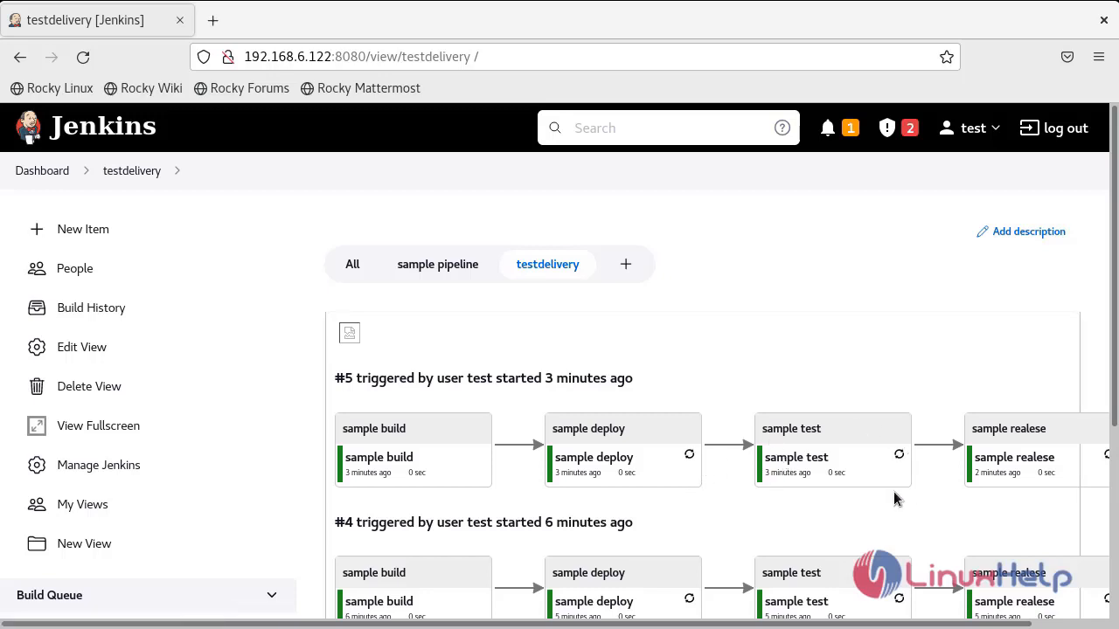
mouse_move(902, 456)
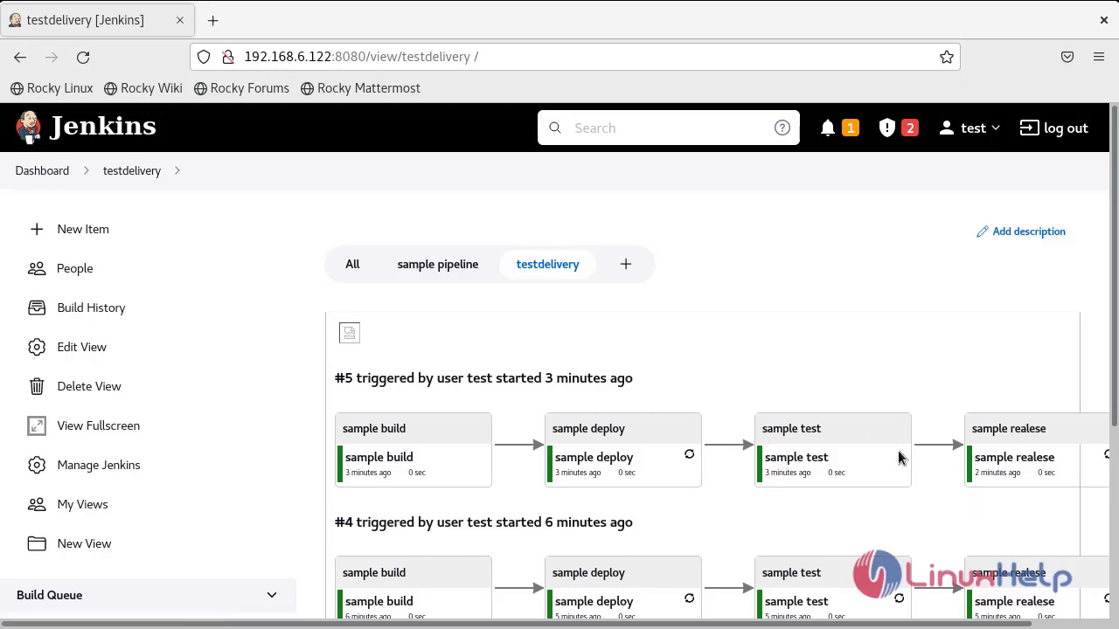